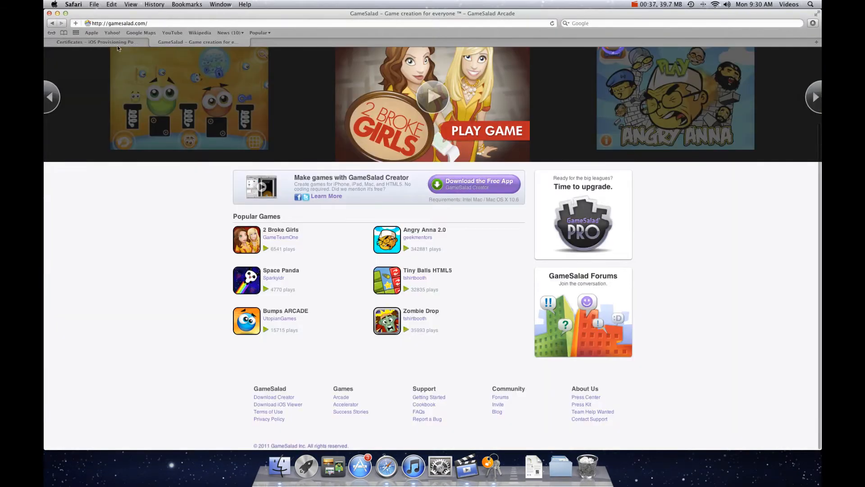
Go to the Apple Developer site and enter the iOS Dev Center, scrolling through its resources.
left_click(96, 42)
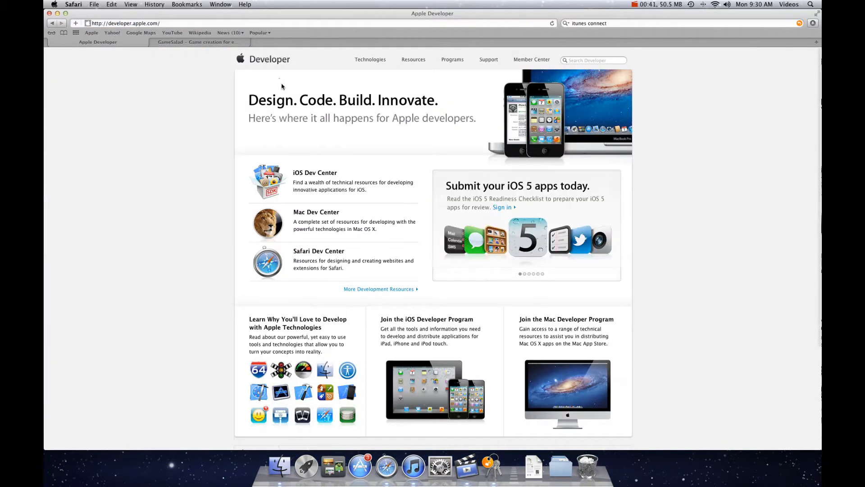
left_click(315, 172)
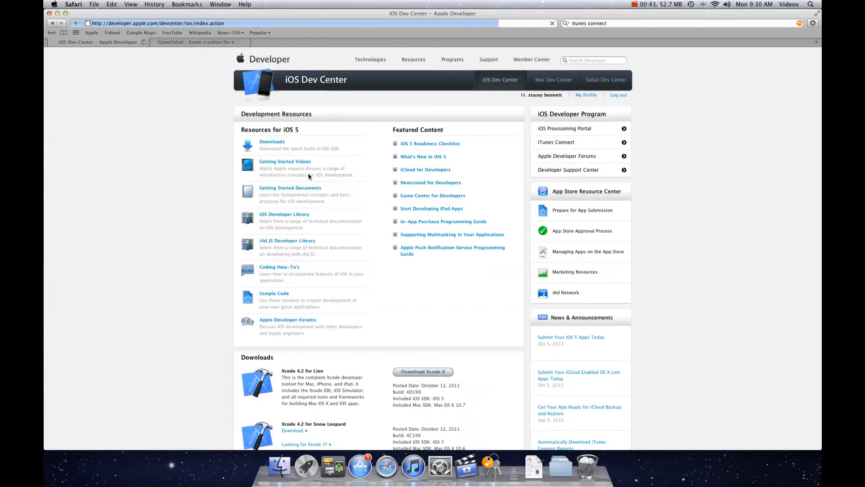
scroll("down", 3)
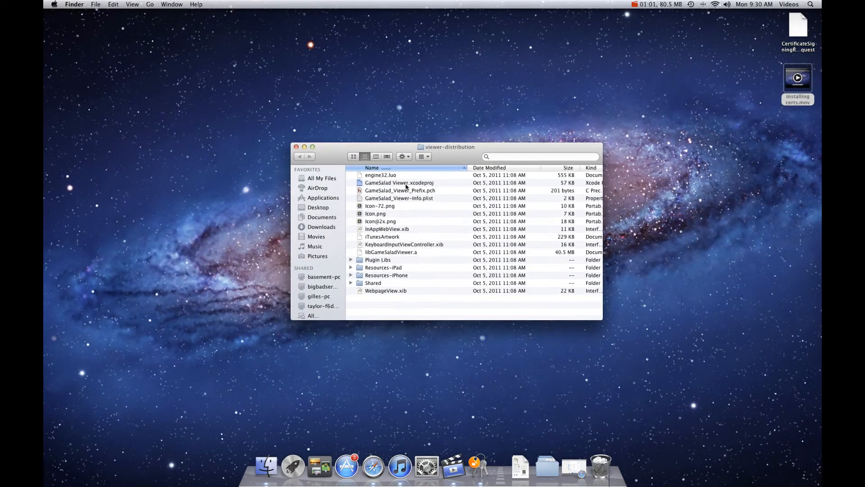
left_click(399, 183)
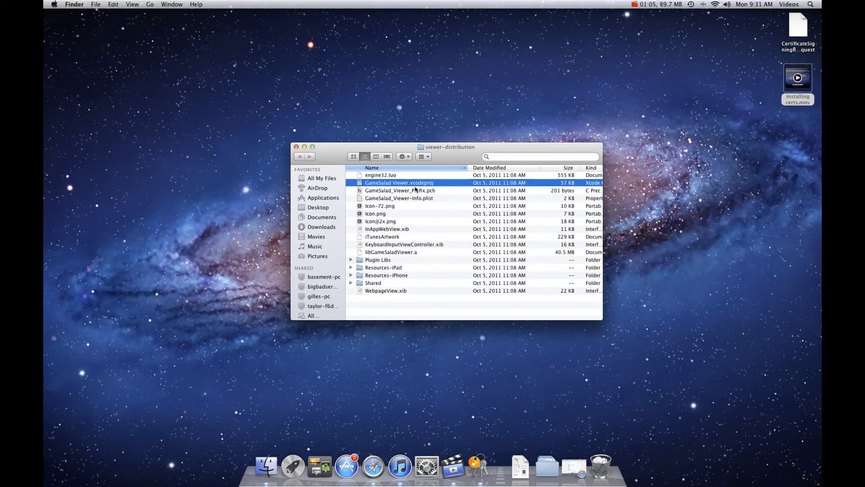
mouse_move(408, 352)
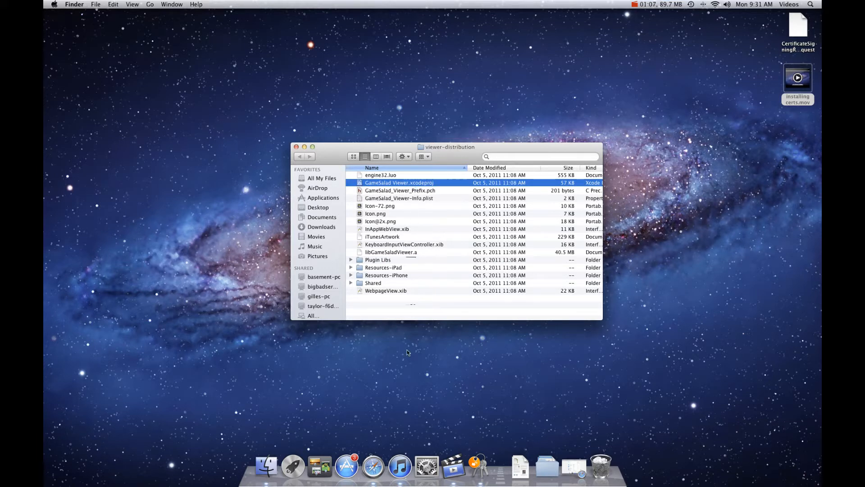
mouse_move(573, 468)
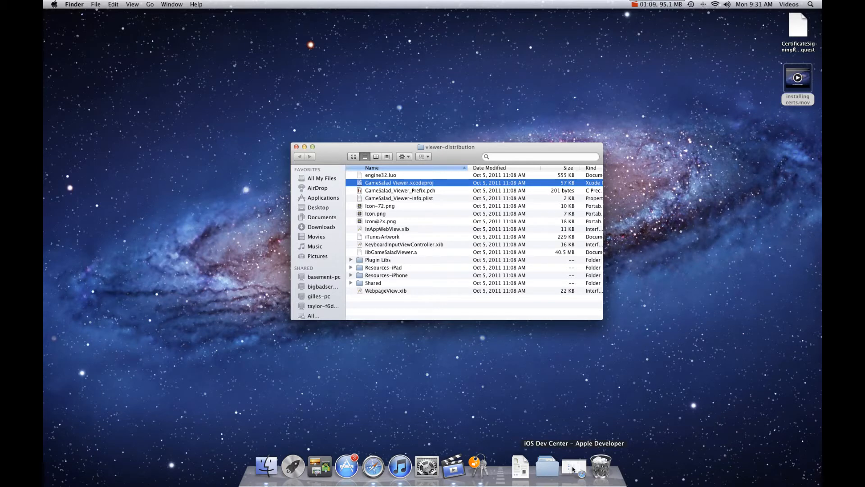
Return to the iOS Dev Center in Safari and enter the iOS Provisioning Portal welcome page.
left_click(574, 465)
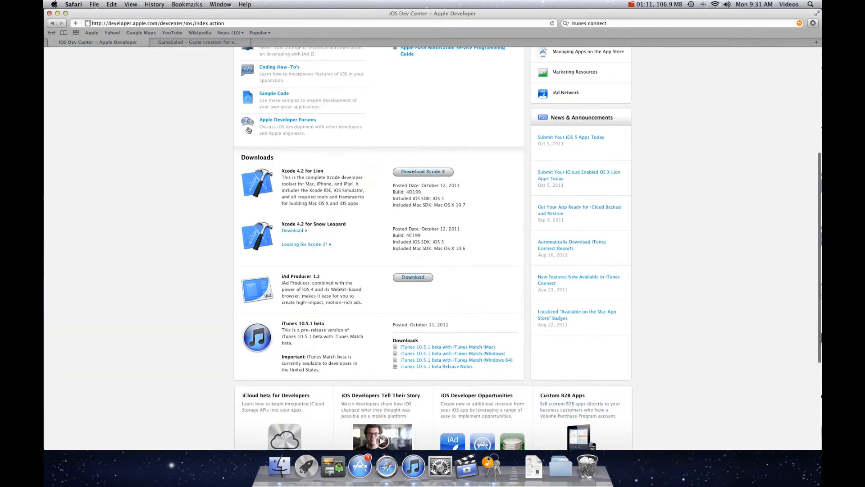
scroll("up", 3)
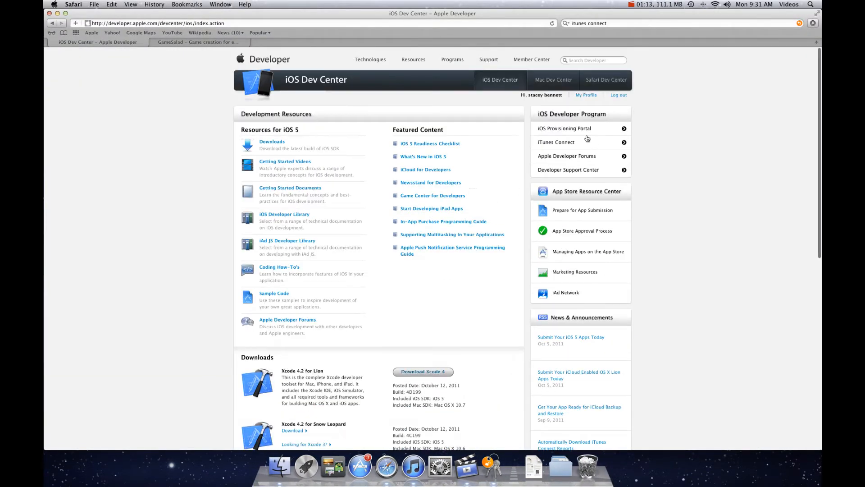
left_click(563, 128)
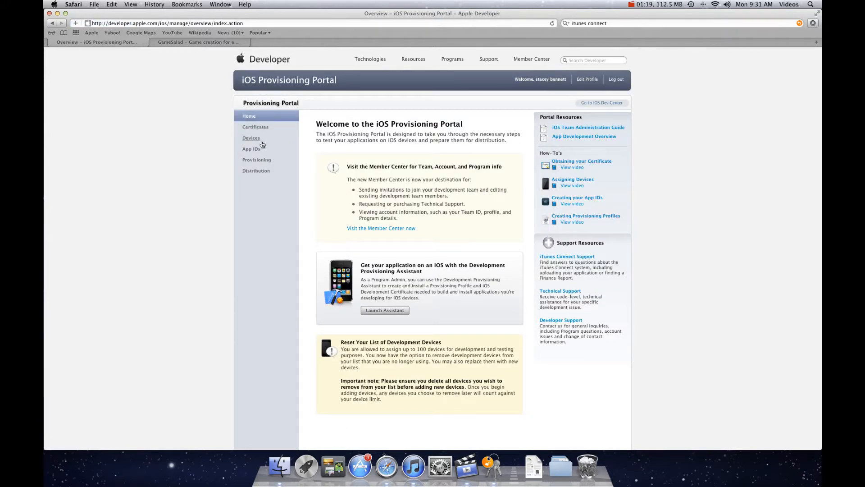
mouse_move(298, 200)
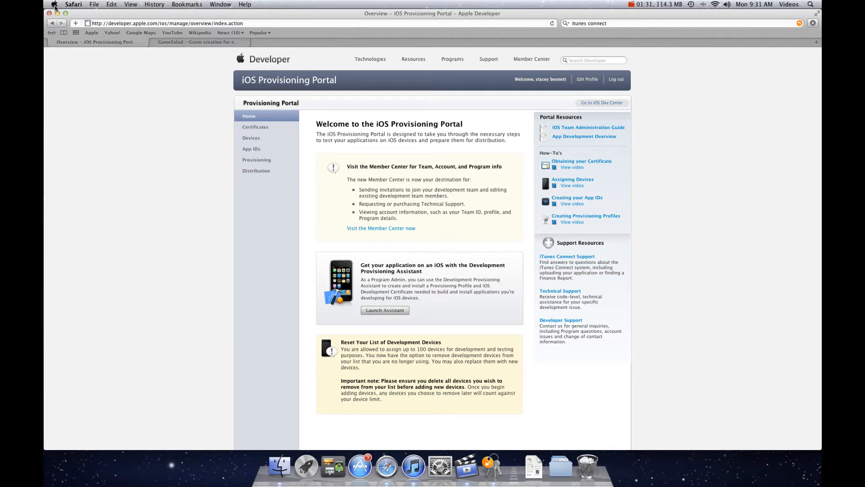
Bring up this Mac's full System Report via About This Mac and More Info.
left_click(54, 5)
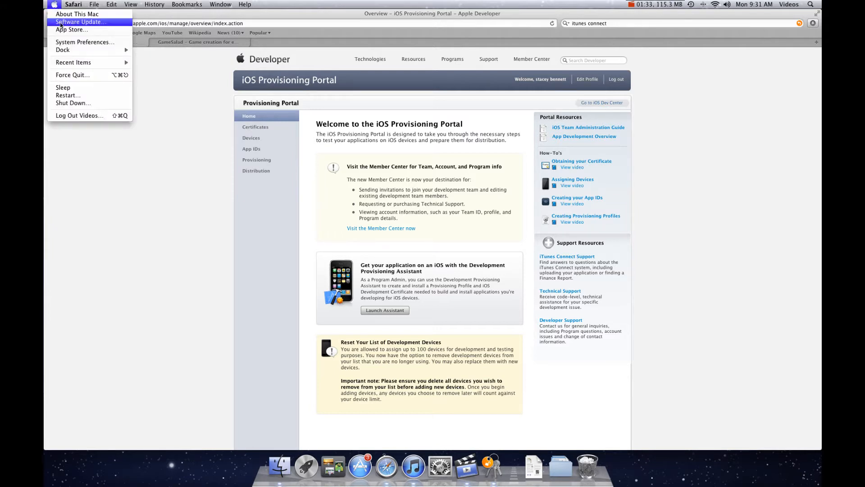
mouse_move(76, 14)
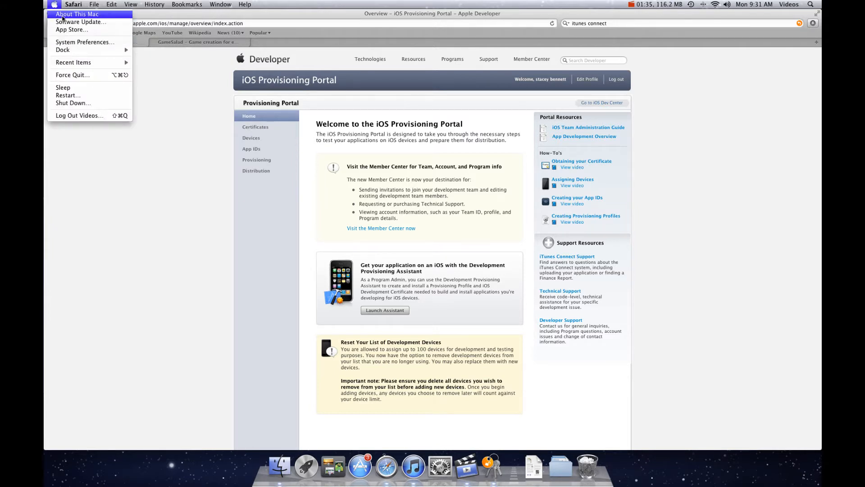
left_click(77, 14)
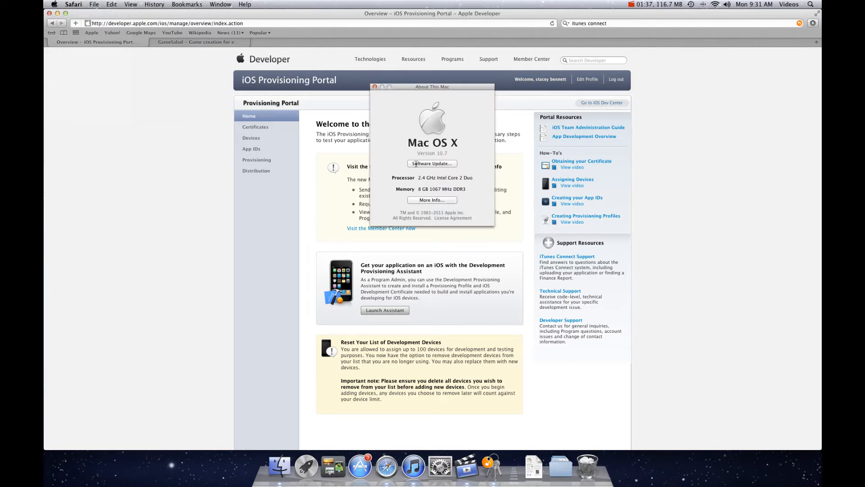
left_click(431, 200)
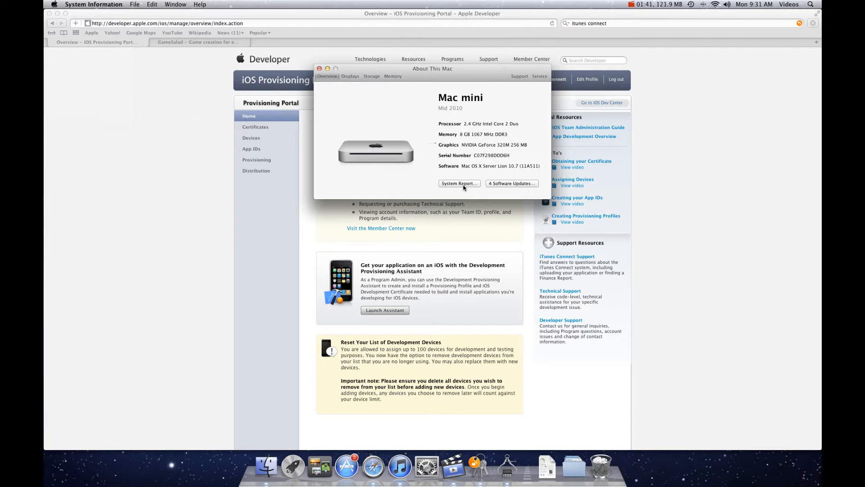
left_click(458, 183)
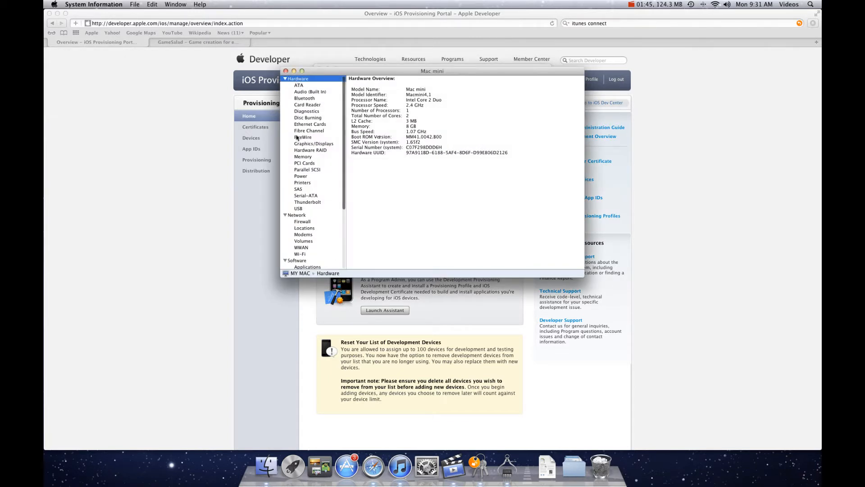
Show the iPhone under USB devices and copy its serial number to the clipboard.
left_click(298, 208)
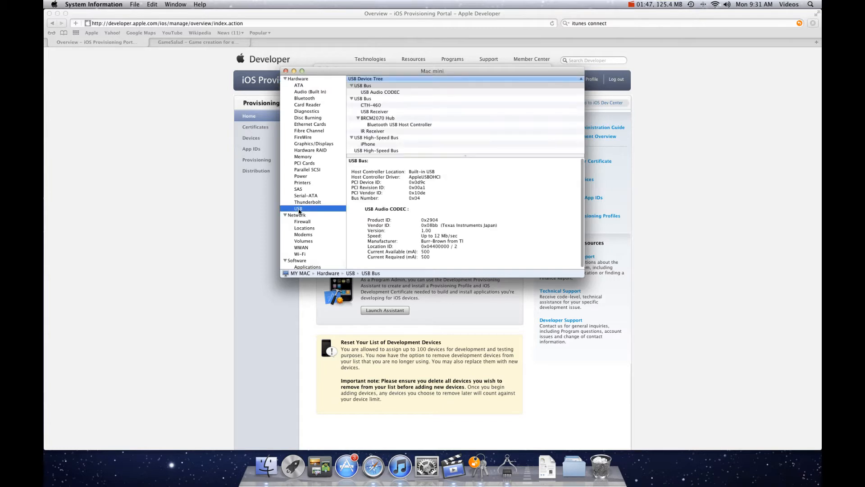
left_click(368, 144)
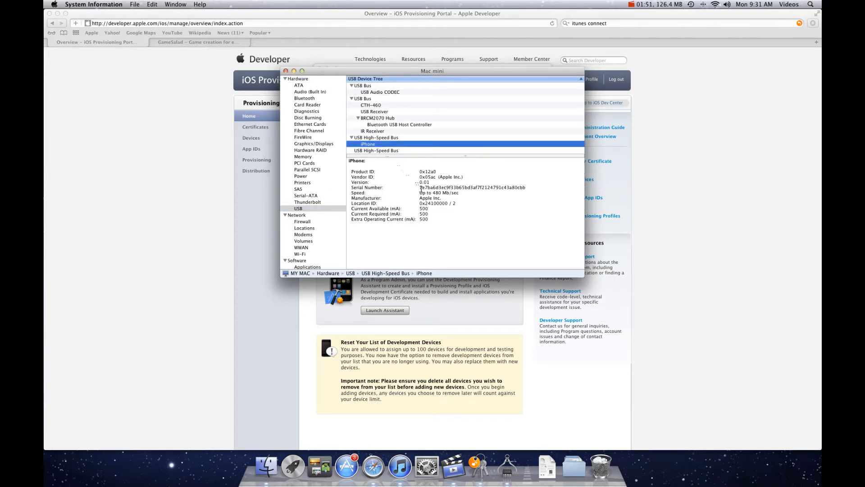
left_click(468, 191)
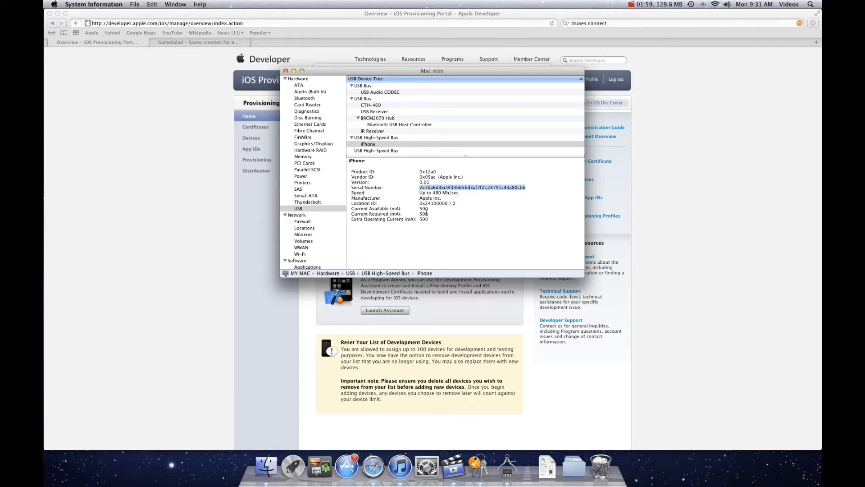
key("cmd+c")
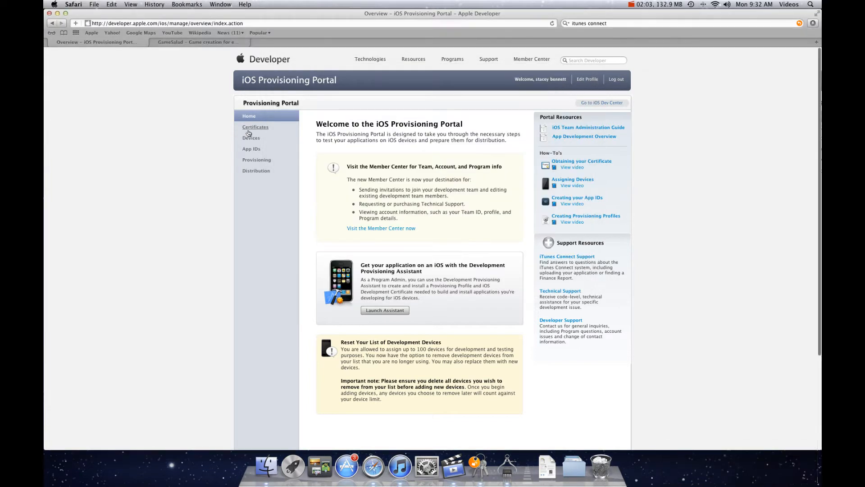
Start adding a new device named 'my iPhone' on the registered devices page.
left_click(251, 138)
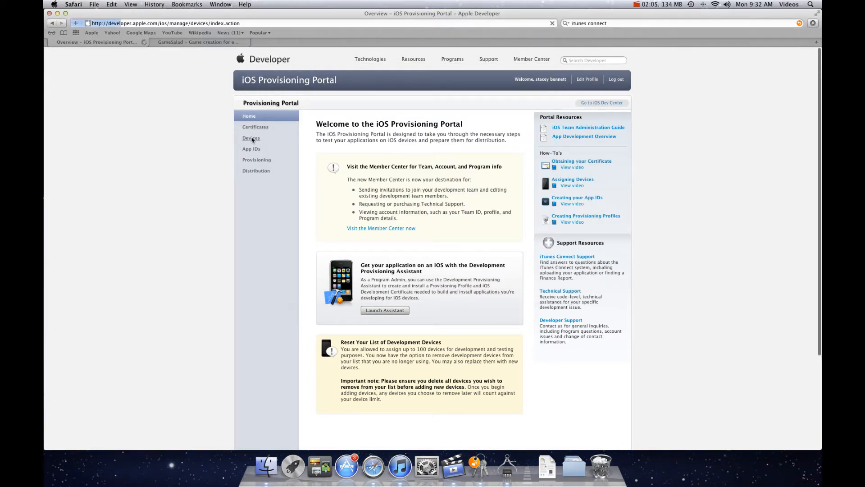
left_click(251, 138)
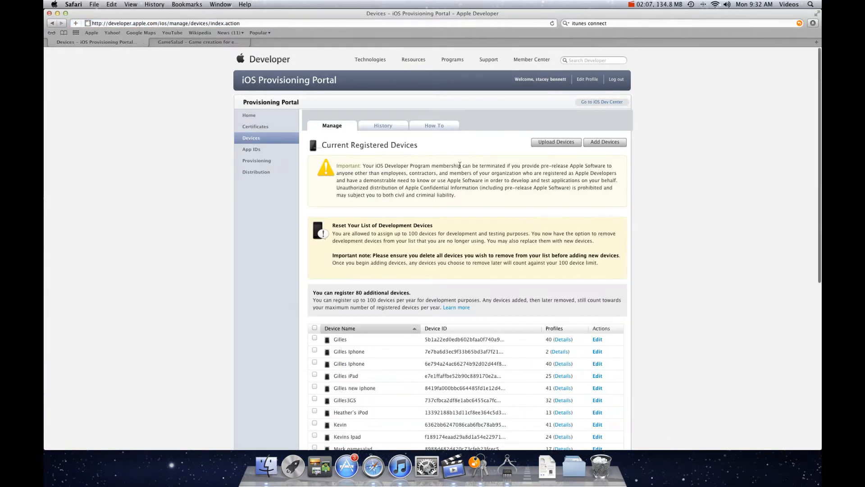
left_click(604, 141)
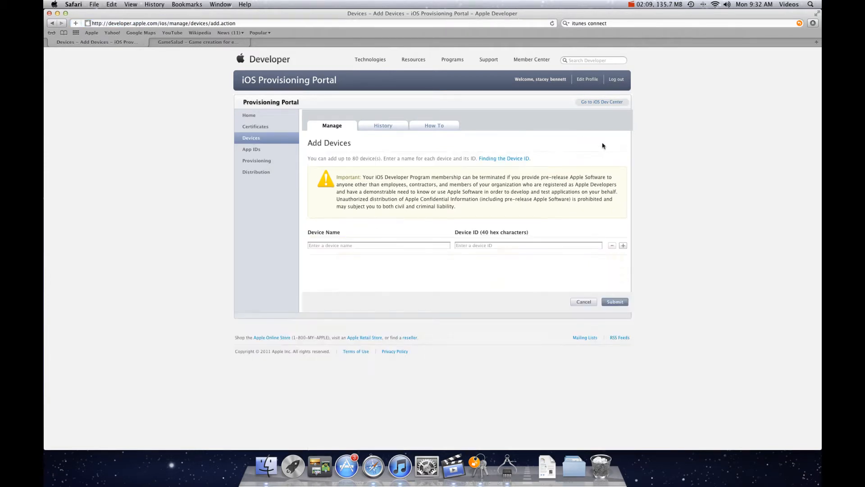
left_click(378, 245)
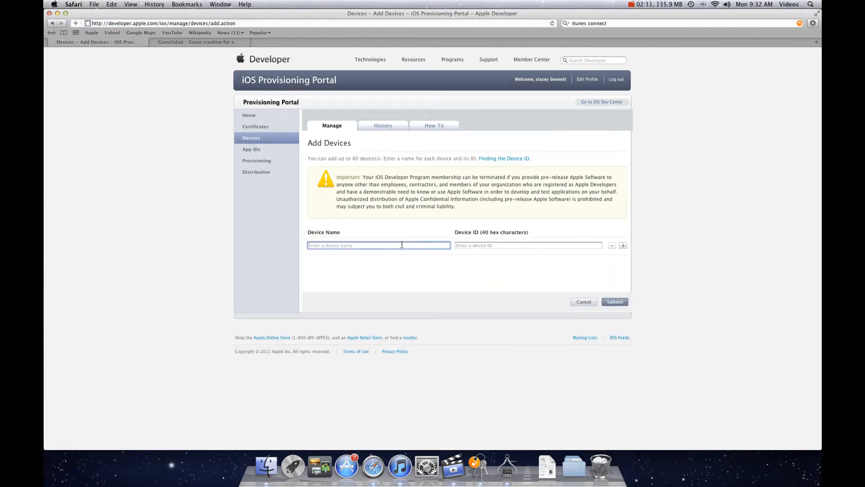
type("my iphone")
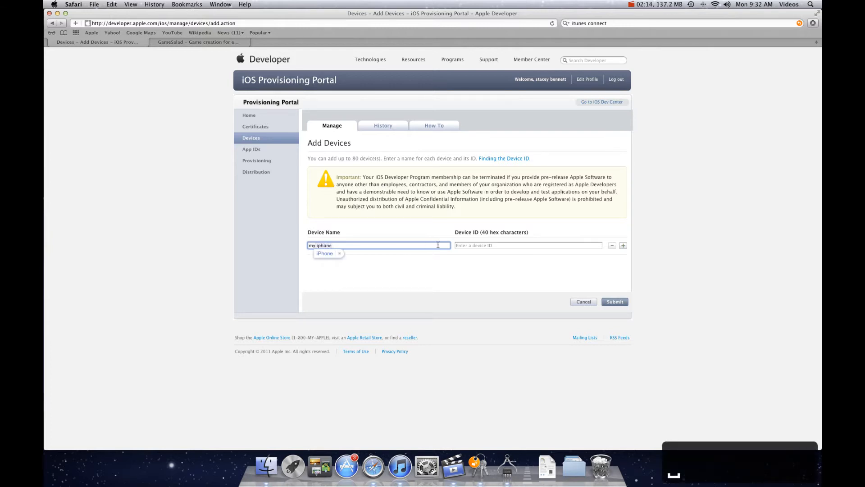
left_click(528, 245)
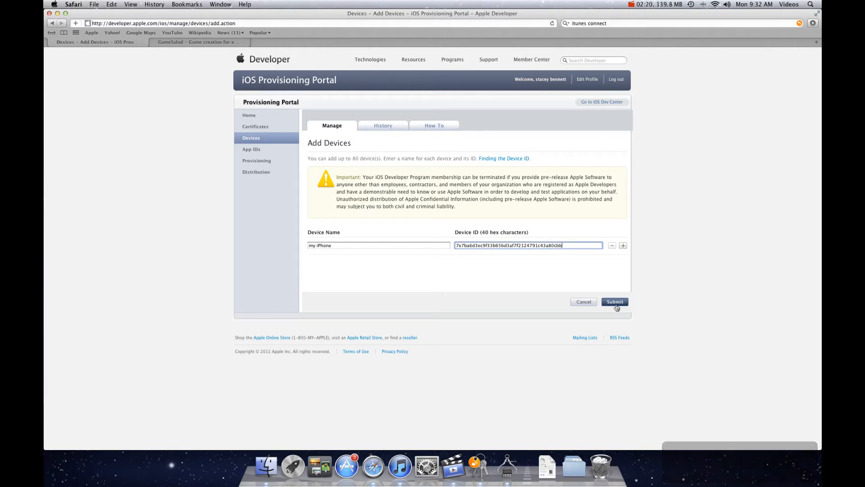
Submit the device with the pasted ID; it already exists, so return to the devices list.
left_click(615, 301)
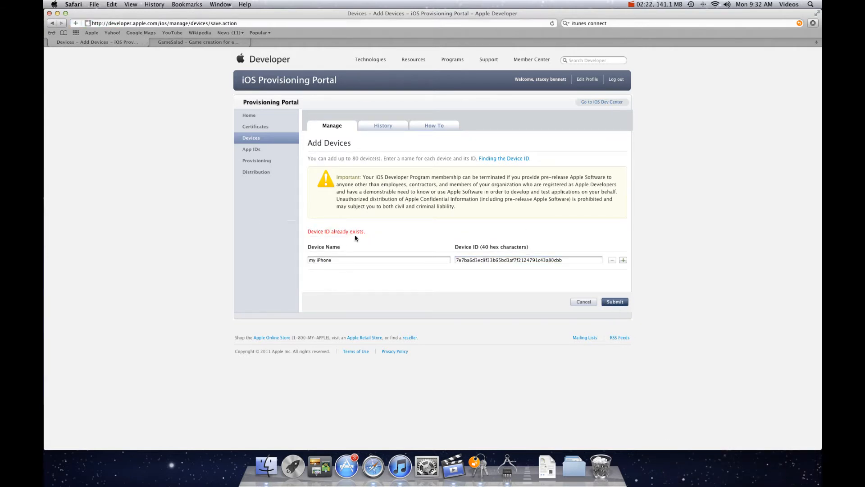
mouse_move(651, 320)
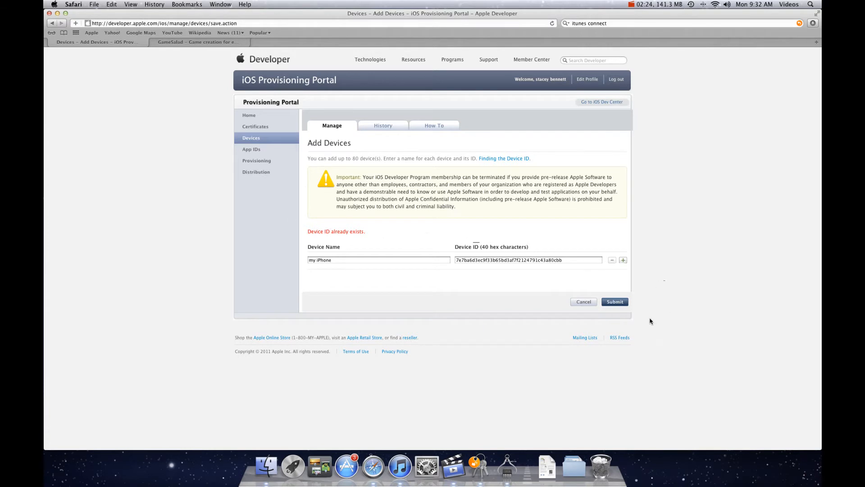
left_click(251, 138)
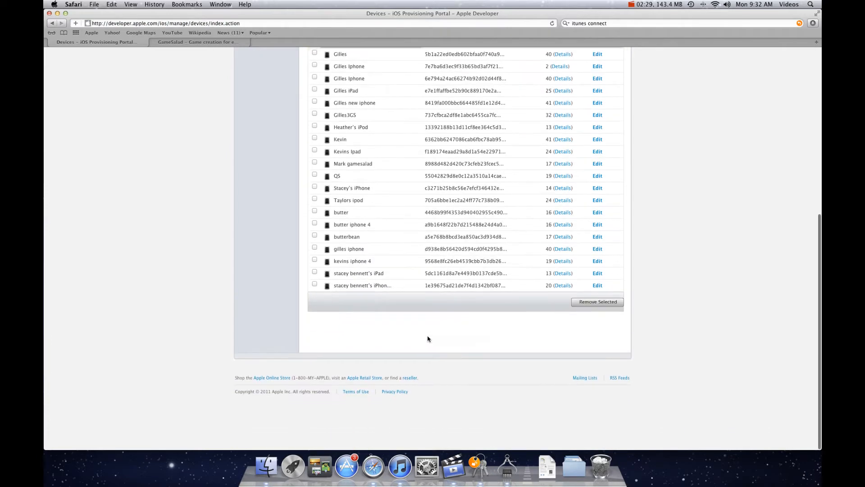
Go through Certificates to the development provisioning profiles and begin a new profile.
scroll("up", 3)
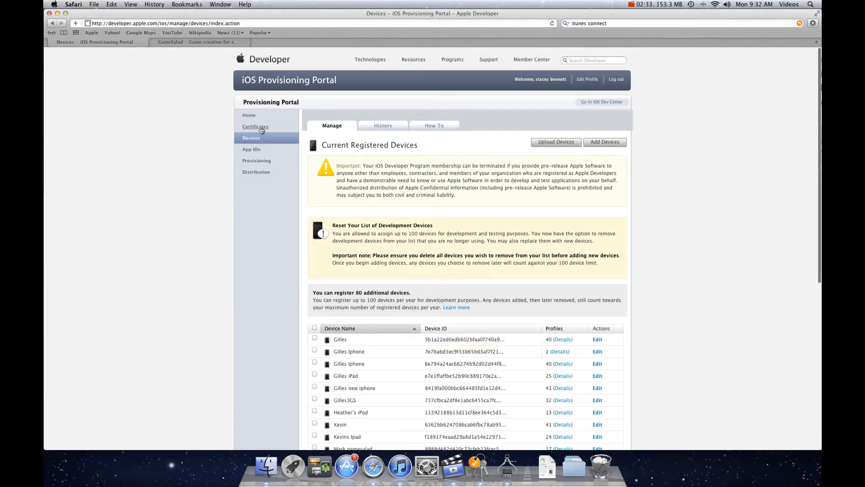
left_click(255, 127)
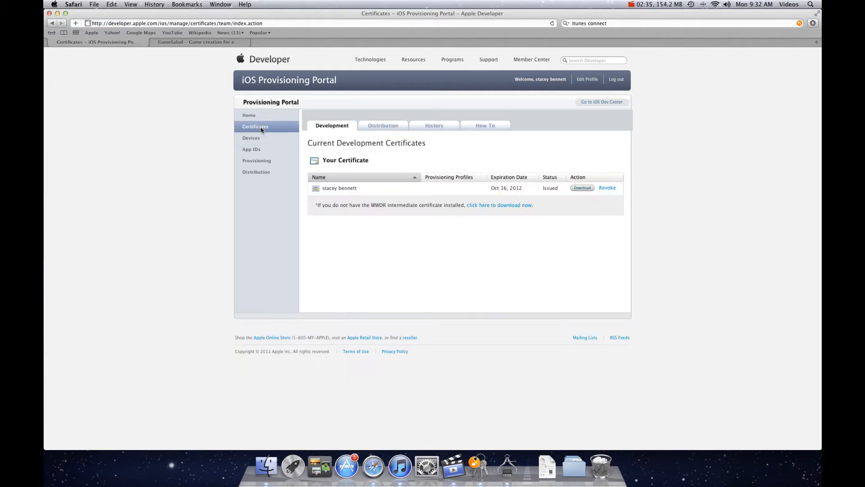
left_click(257, 160)
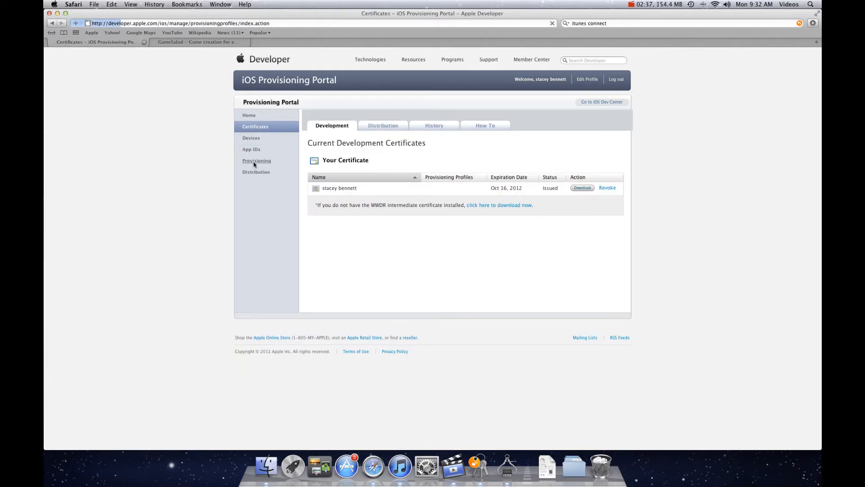
left_click(257, 160)
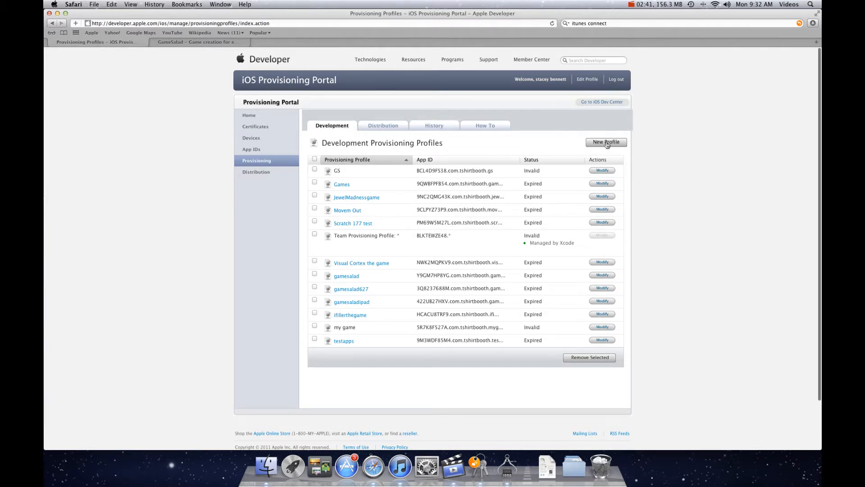
left_click(605, 142)
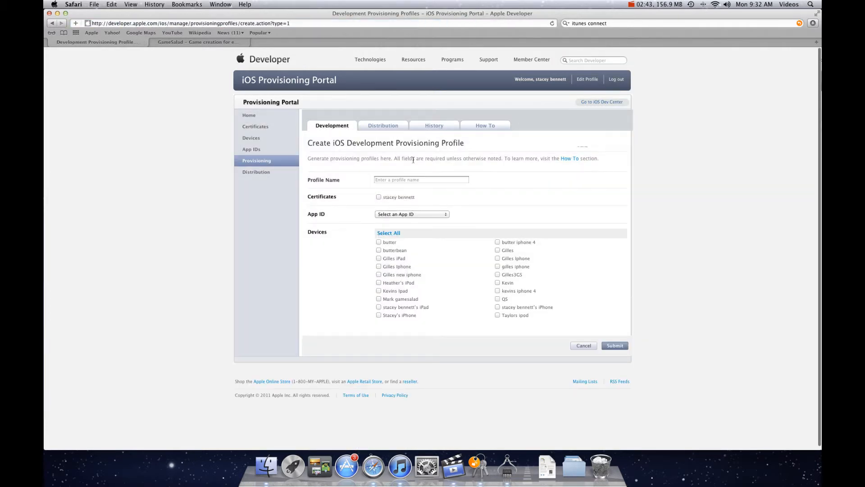
Name the new profile GSsample and include the developer signing certificate.
left_click(421, 179)
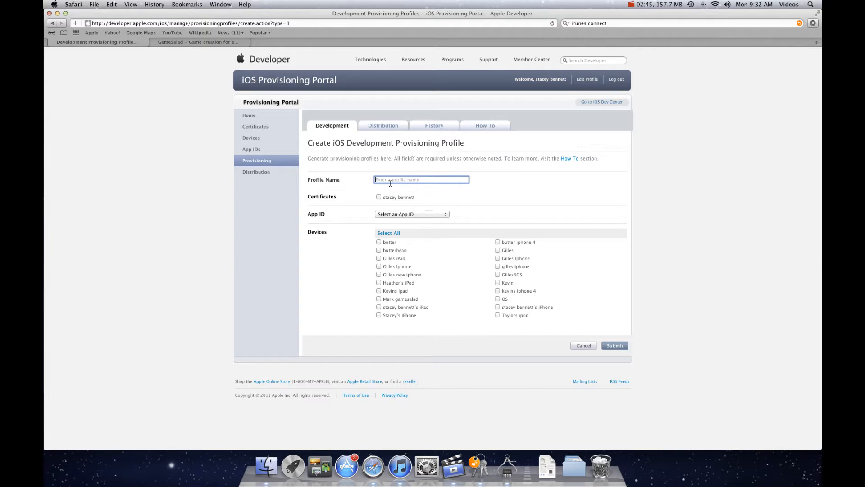
type("CS")
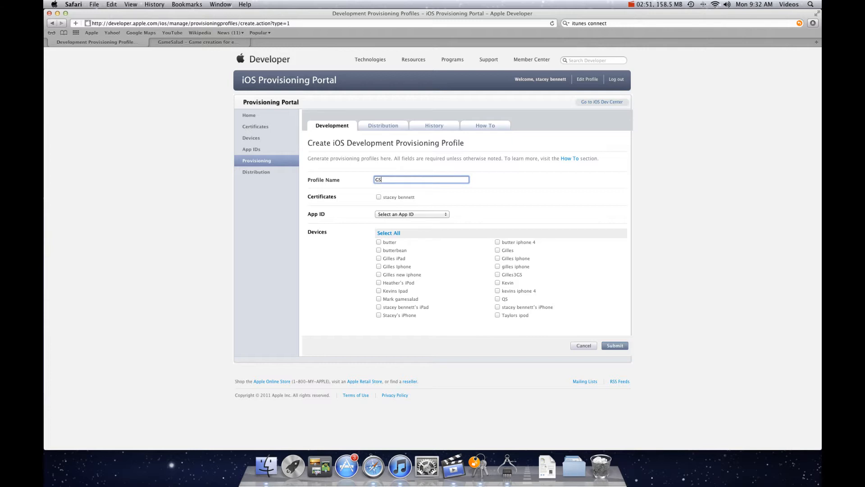
type("sample")
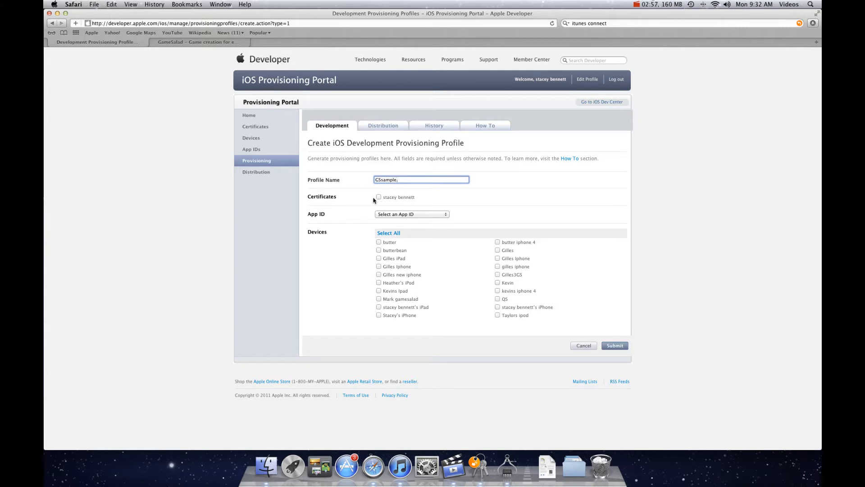
left_click(379, 198)
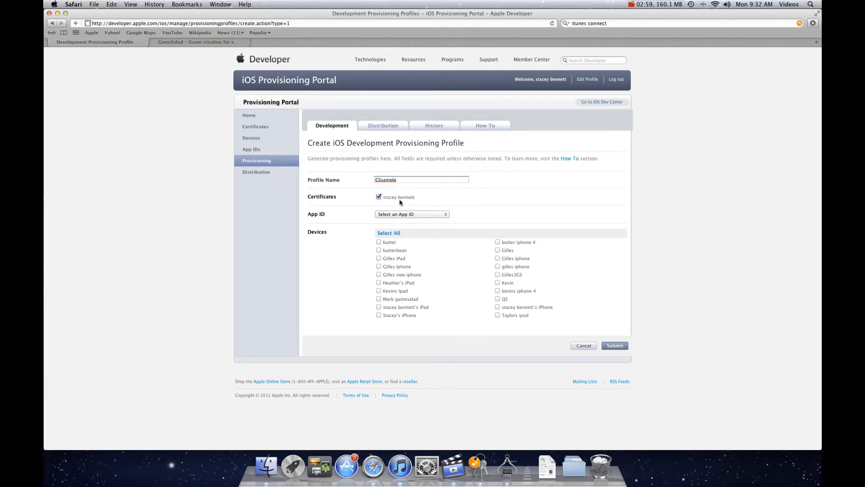
mouse_move(386, 227)
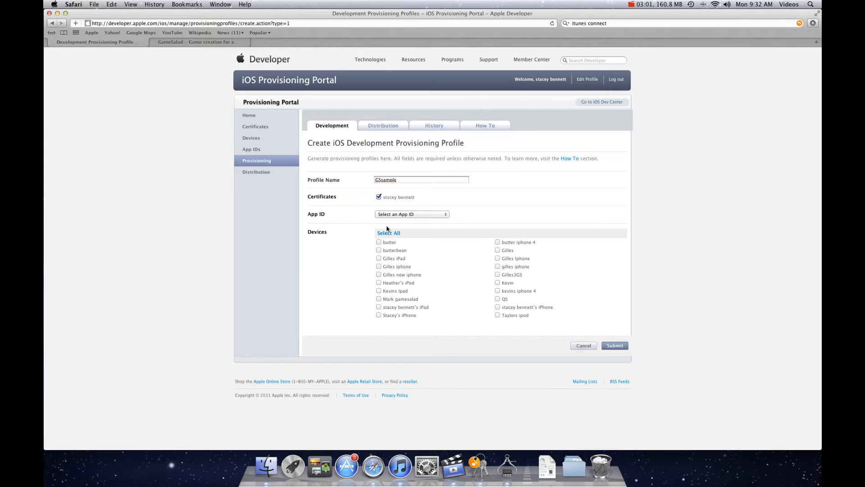
mouse_move(394, 217)
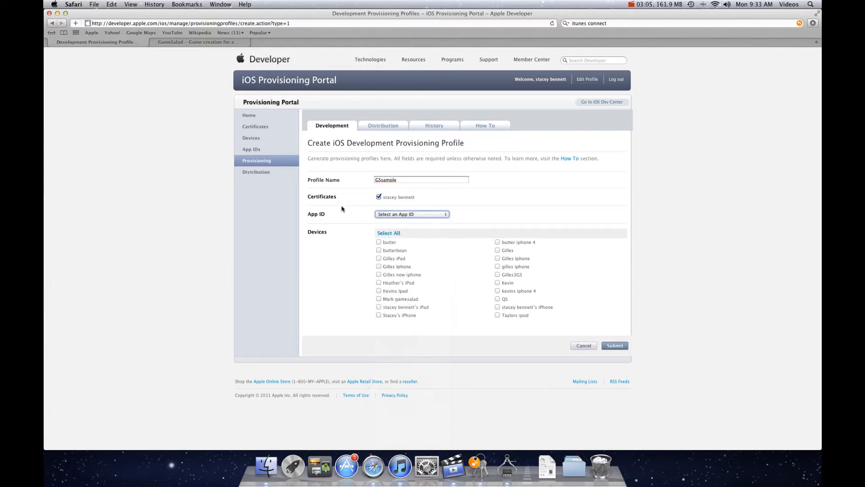
mouse_move(254, 187)
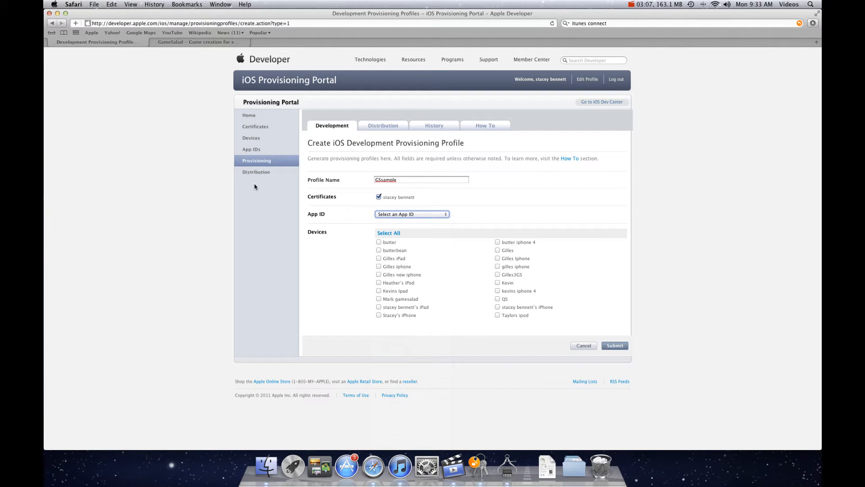
Begin a new App ID with the description gssample.
left_click(252, 149)
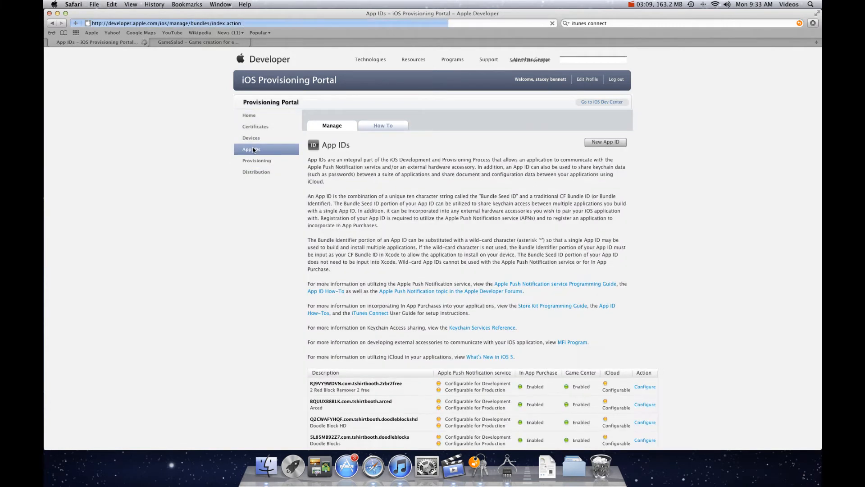
left_click(605, 142)
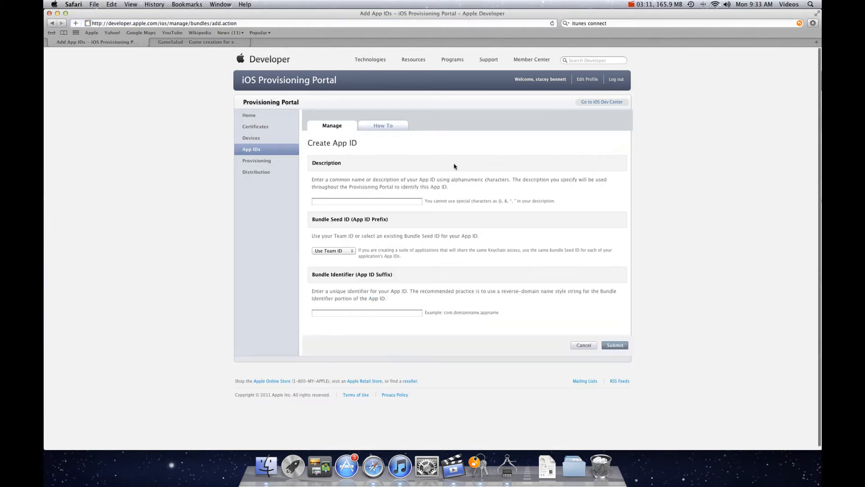
type("gs")
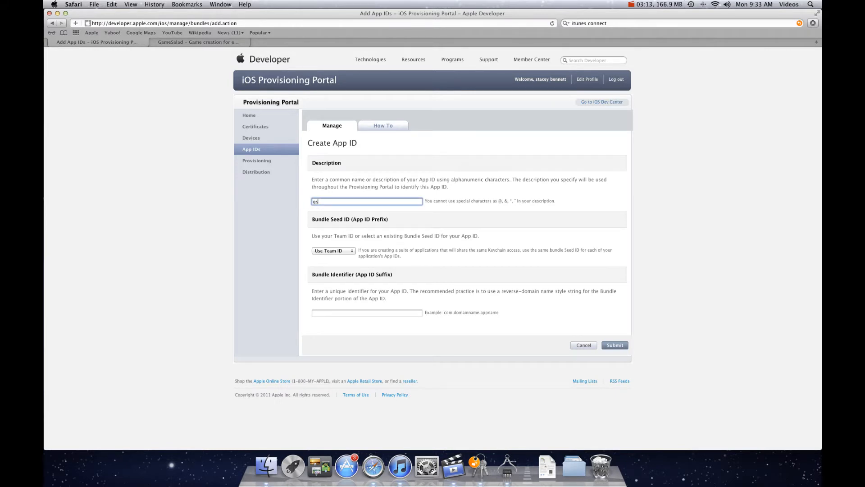
type("sample")
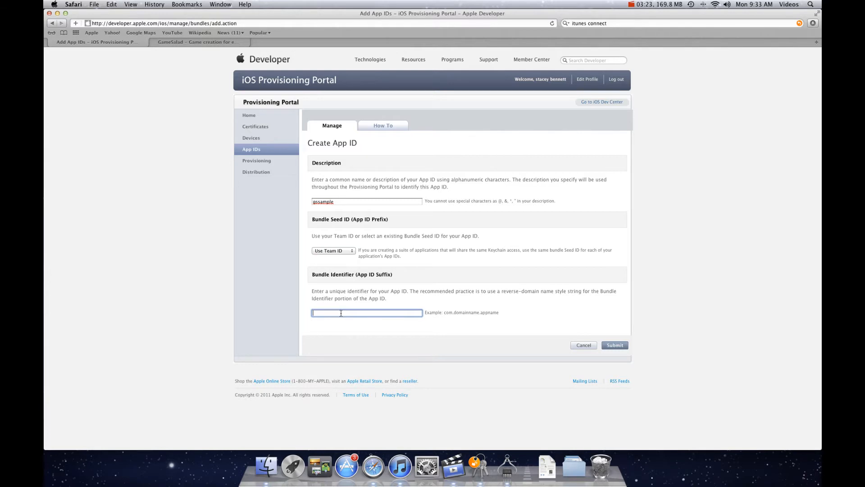
mouse_move(374, 316)
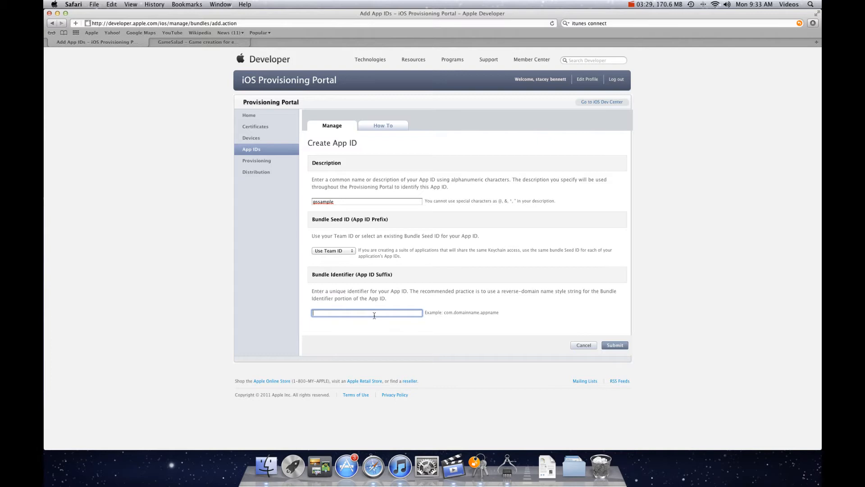
Give it the bundle identifier com.tshirtbooth.gssample and submit the App ID.
type("com.")
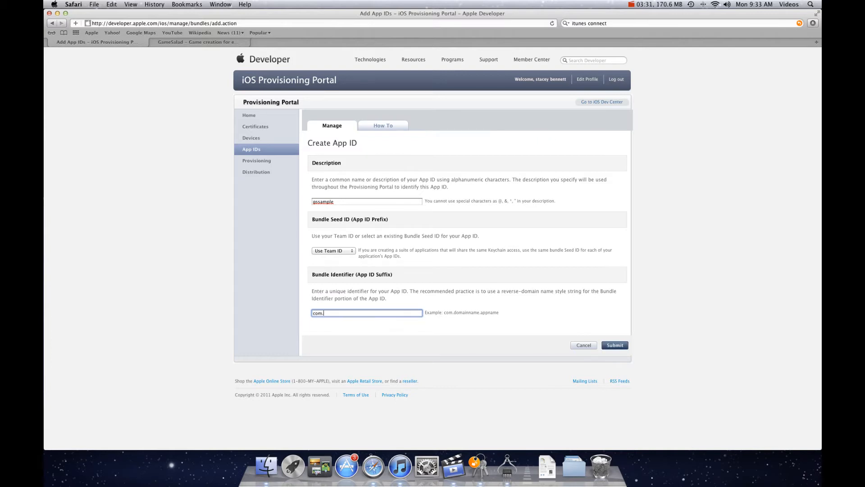
type("tshirtbooth.gssample")
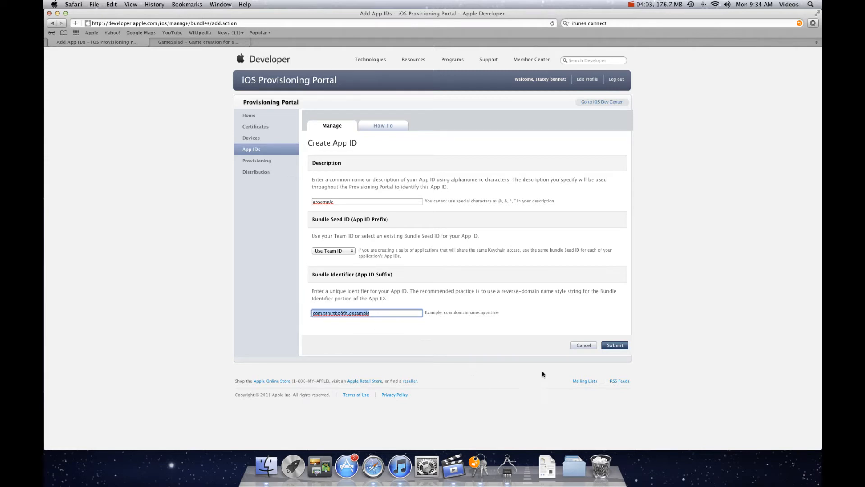
left_click(615, 345)
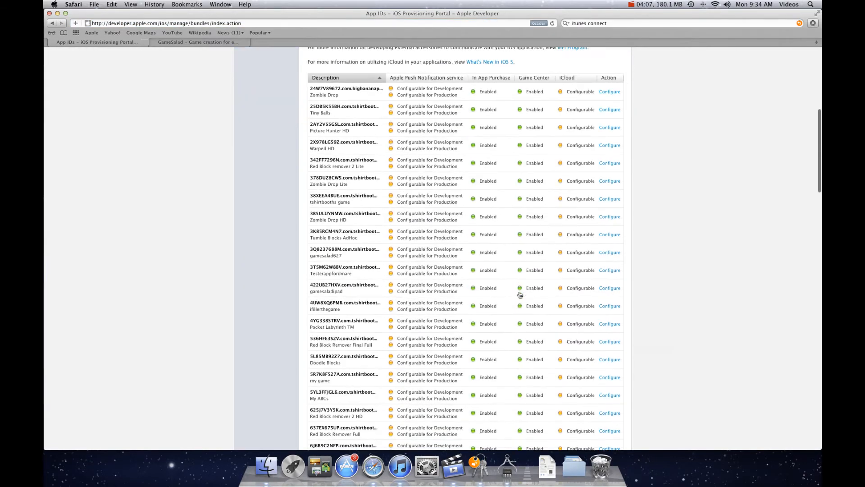
scroll("down", 3)
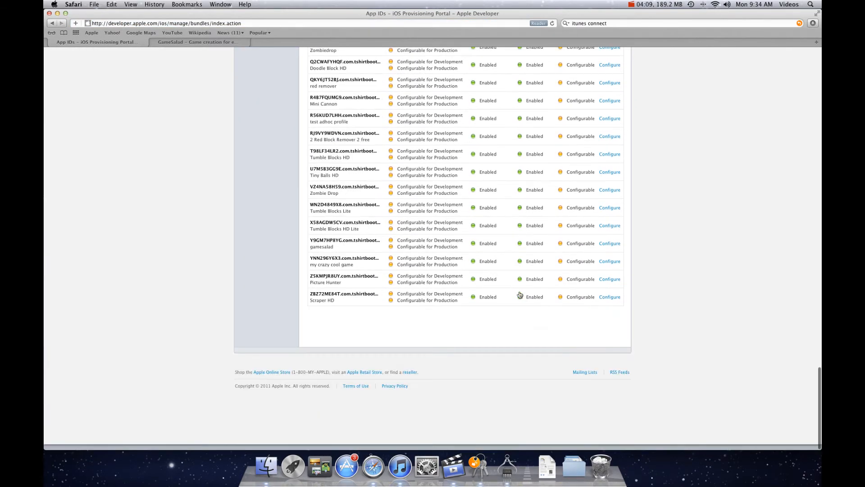
scroll("up", 3)
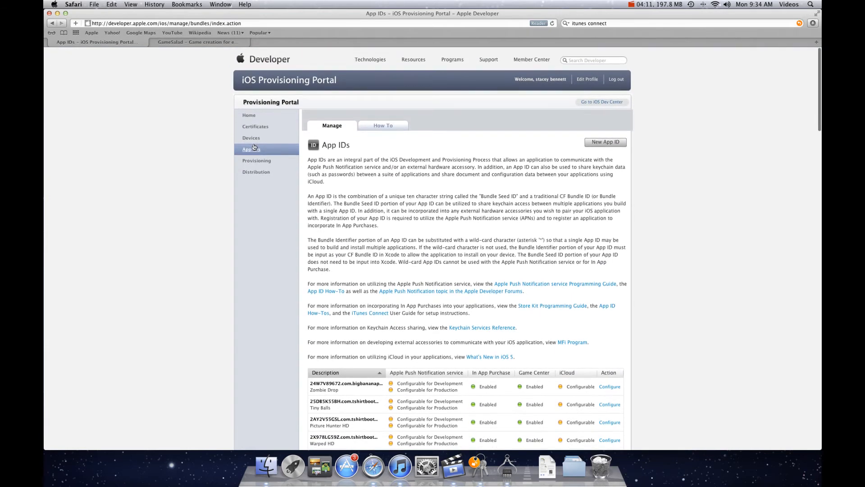
Begin a new development provisioning profile named gssample with the signing certificate included.
left_click(257, 160)
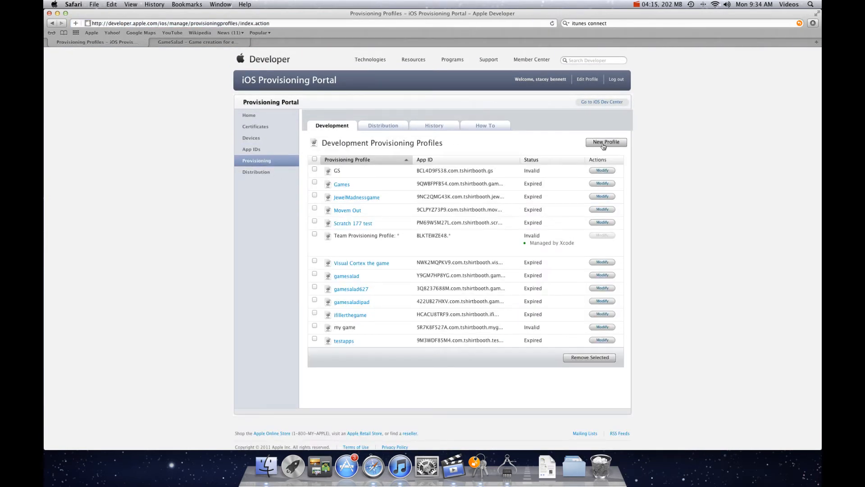
left_click(606, 142)
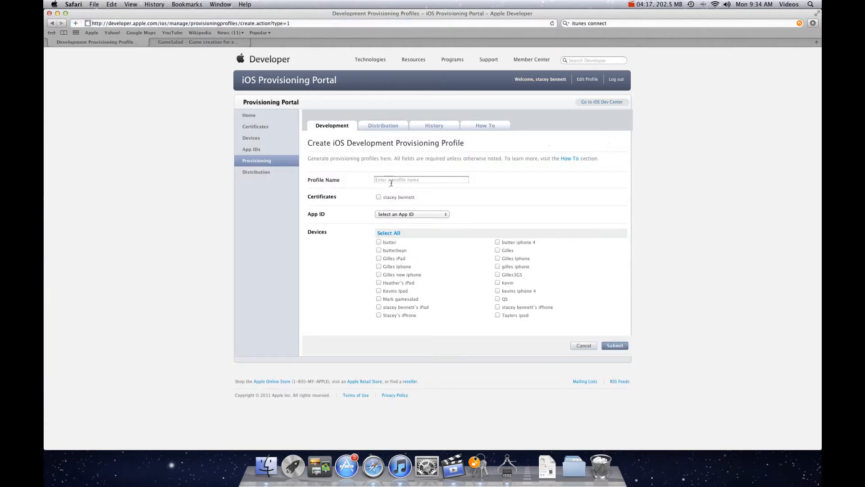
left_click(421, 179)
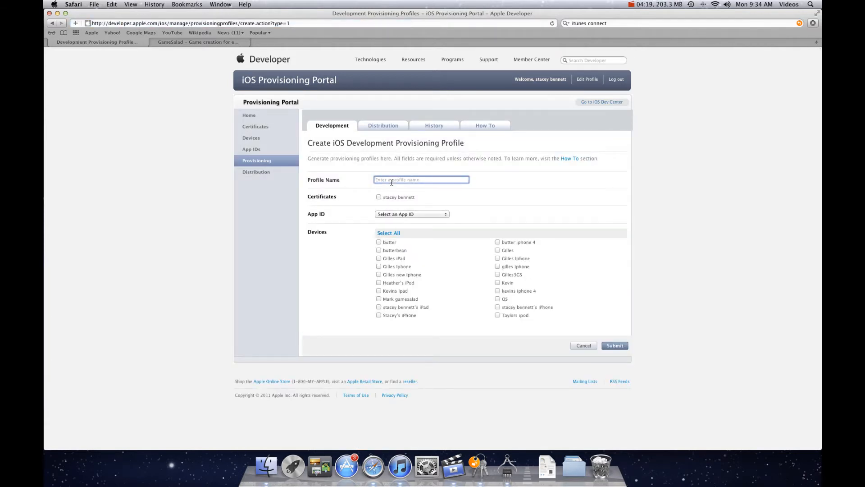
type("gsssam")
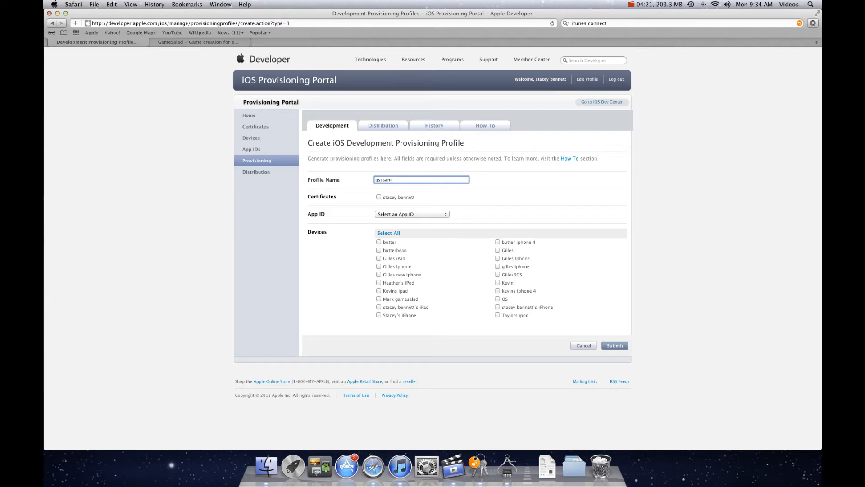
type("ple")
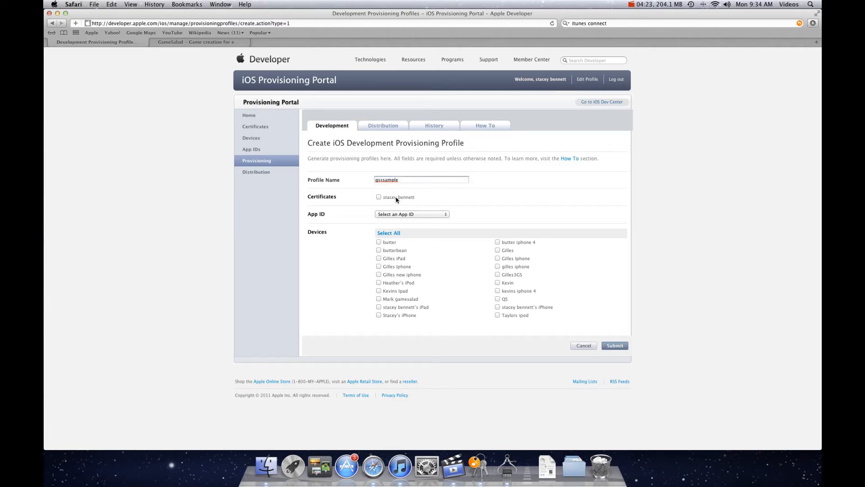
left_click(412, 215)
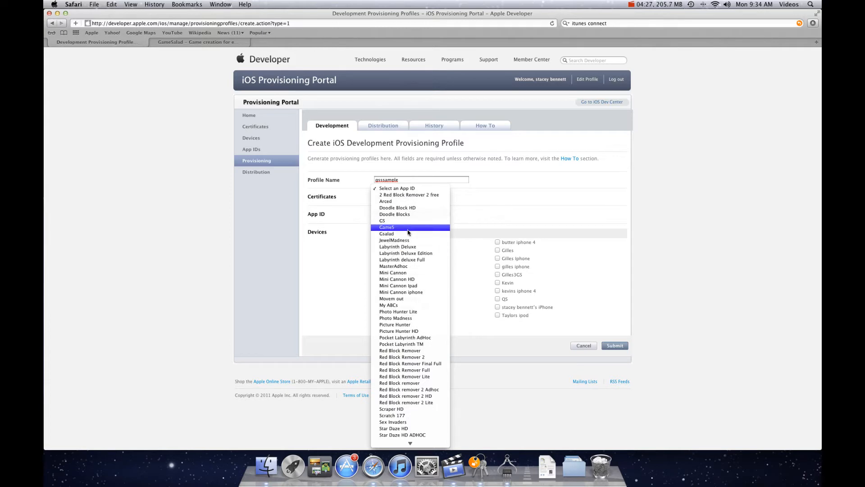
Choose gssample as the App ID, keep all registered devices, and submit the profile.
scroll("down", 3)
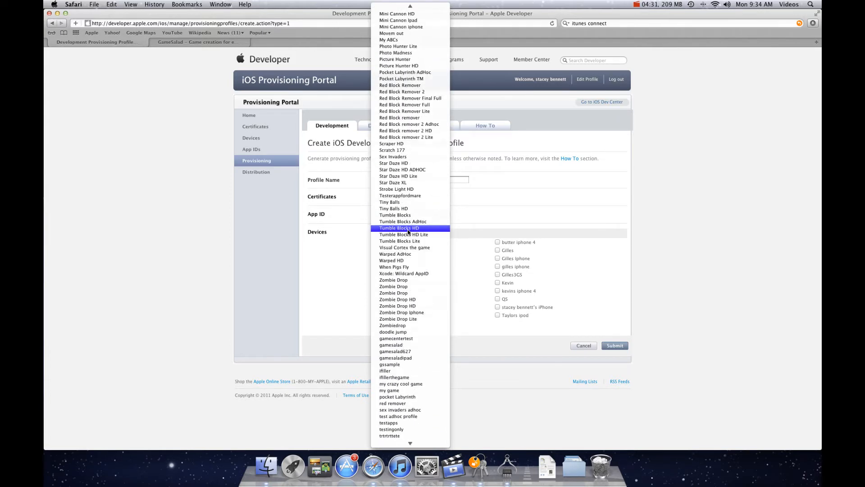
scroll("up", 3)
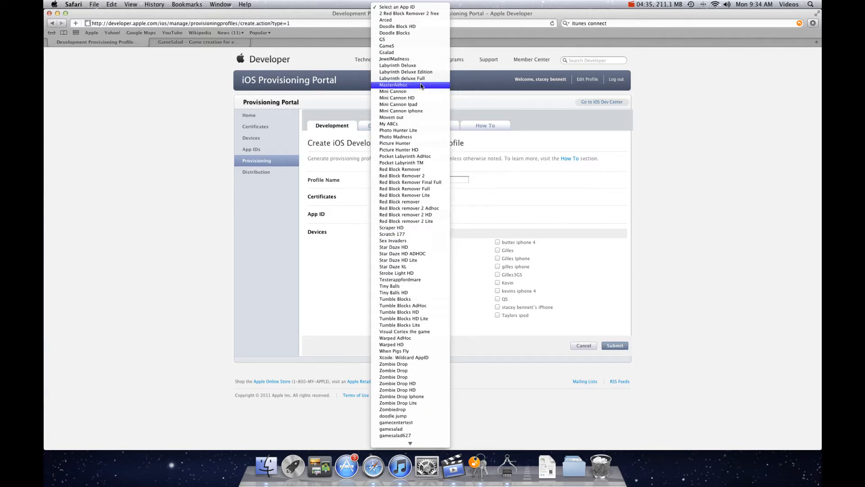
mouse_move(590, 147)
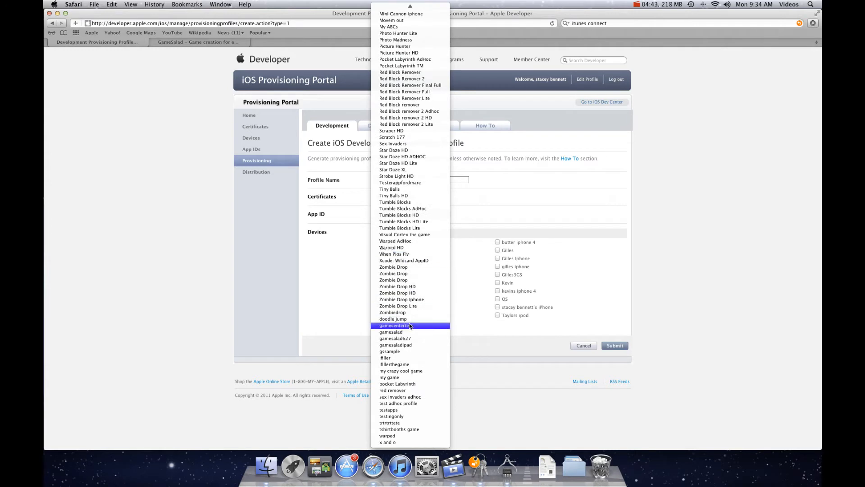
left_click(389, 351)
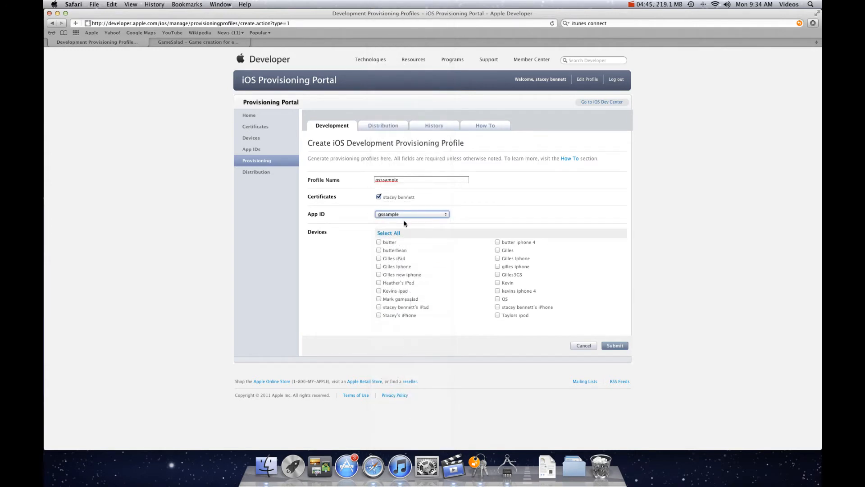
mouse_move(515, 301)
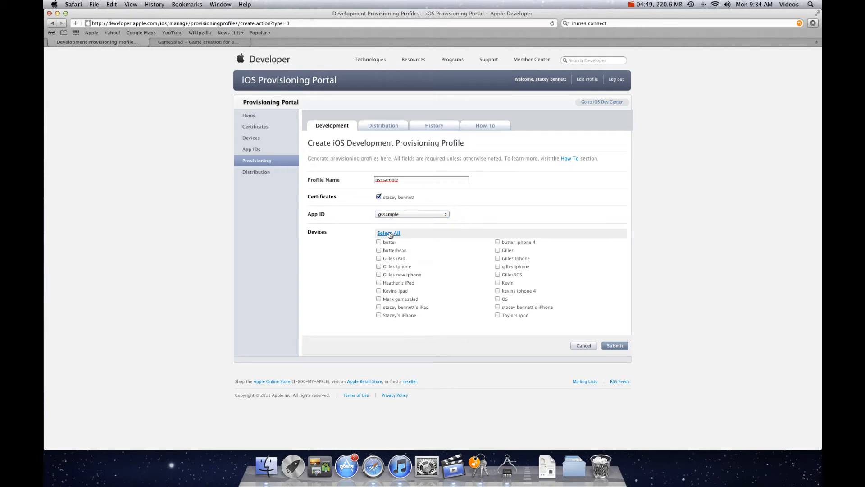
left_click(388, 232)
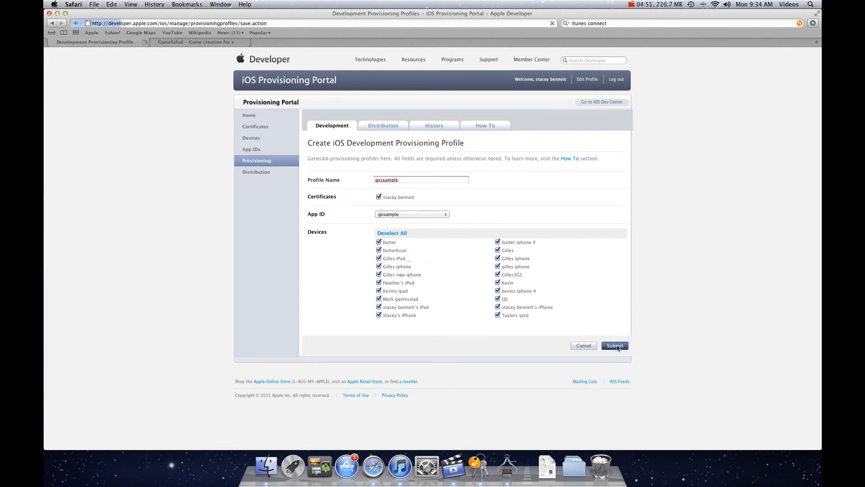
left_click(614, 345)
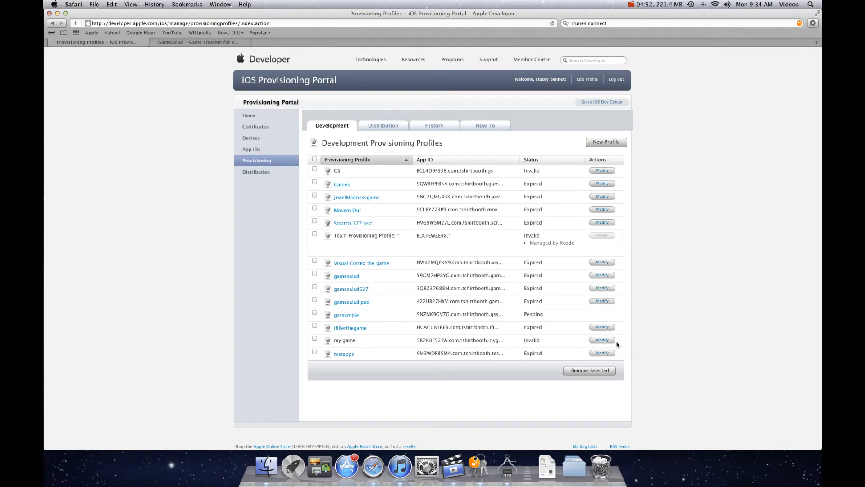
mouse_move(566, 291)
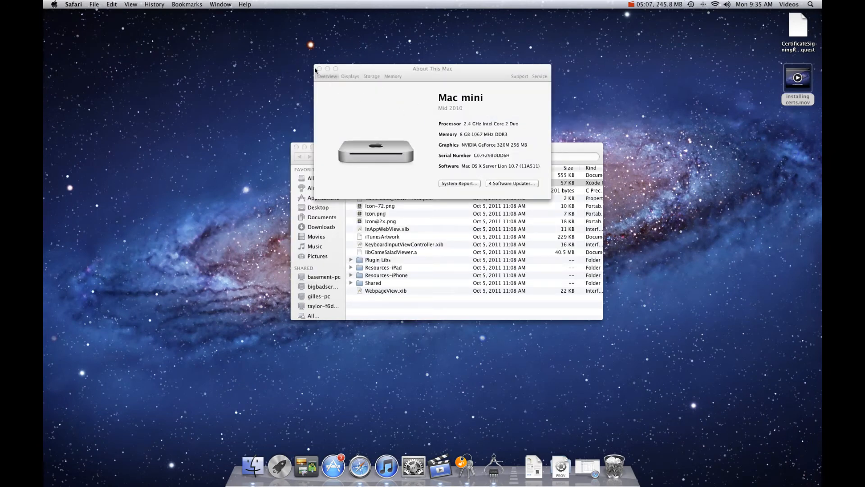
Close About This Mac and launch gssample.mobileprovision from Finder's Downloads folder.
left_click(318, 69)
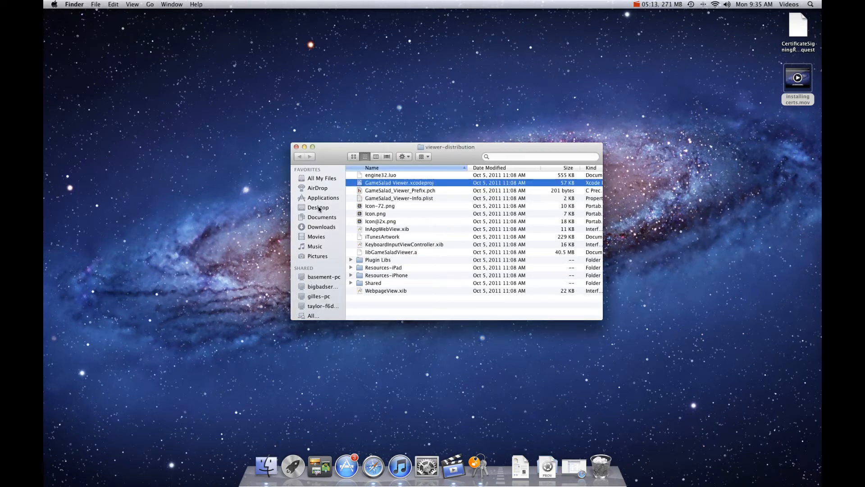
left_click(319, 207)
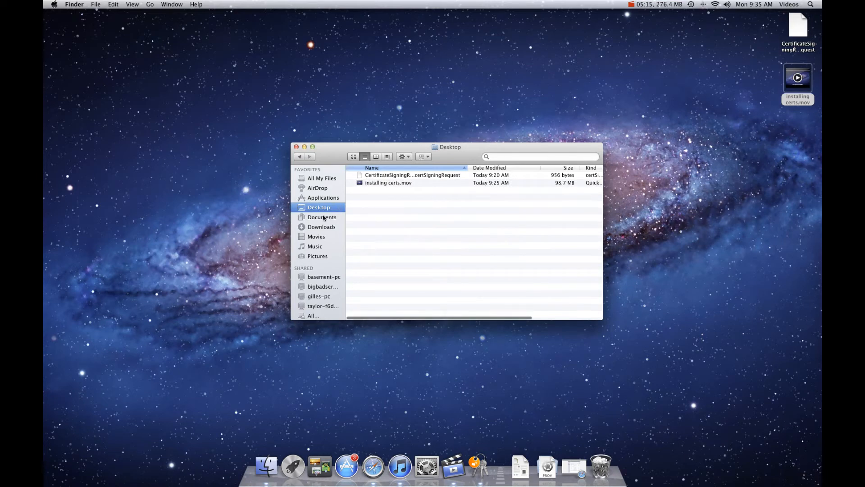
left_click(321, 227)
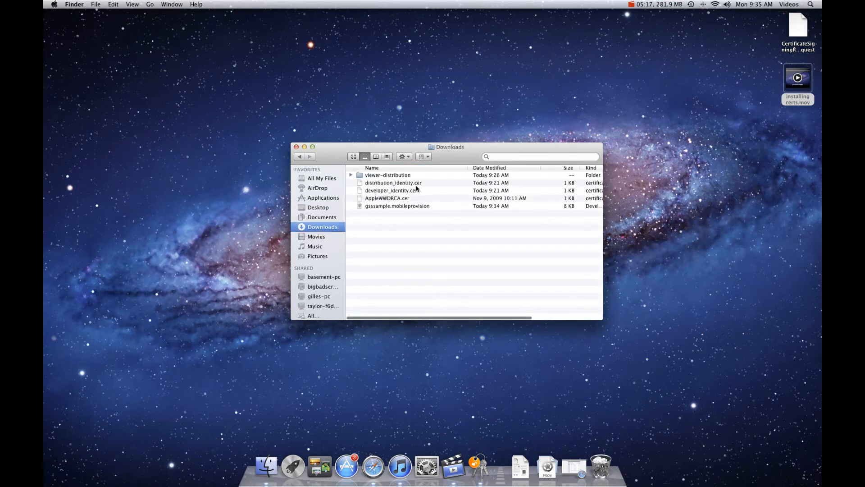
left_click(397, 205)
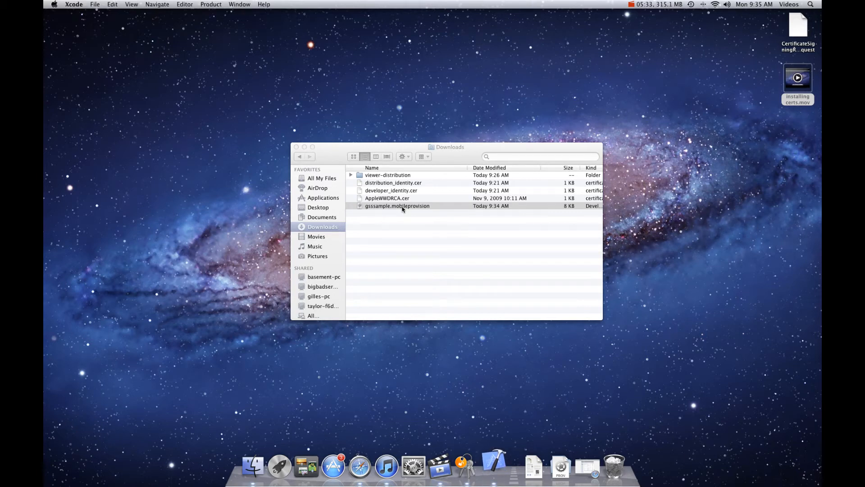
mouse_move(493, 466)
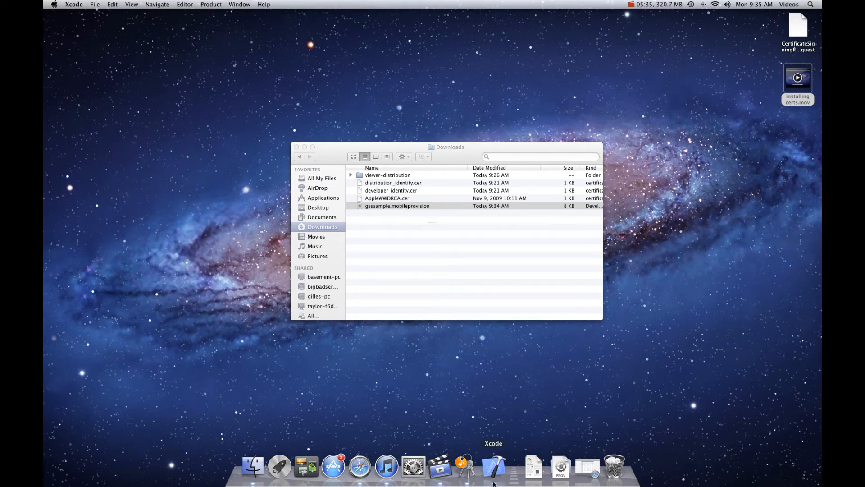
Install the gssample profile and view it in Organizer's Provisioning Profiles library after checking the iPhone.
double_click(396, 206)
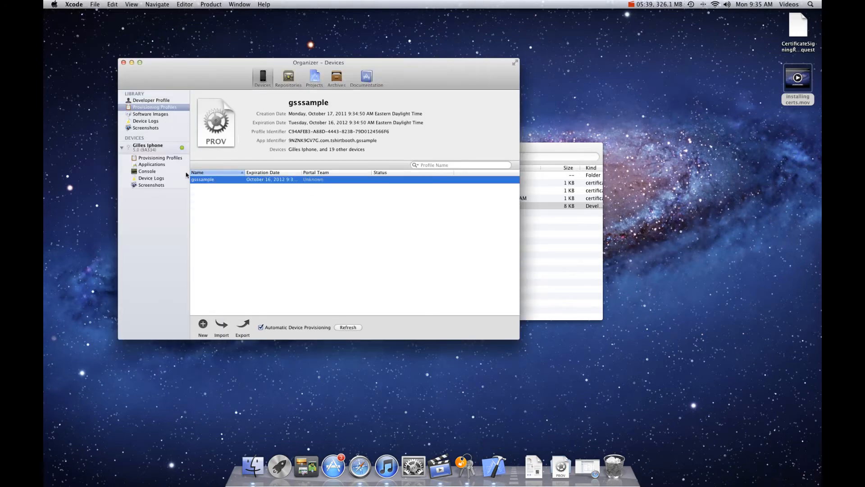
left_click(147, 147)
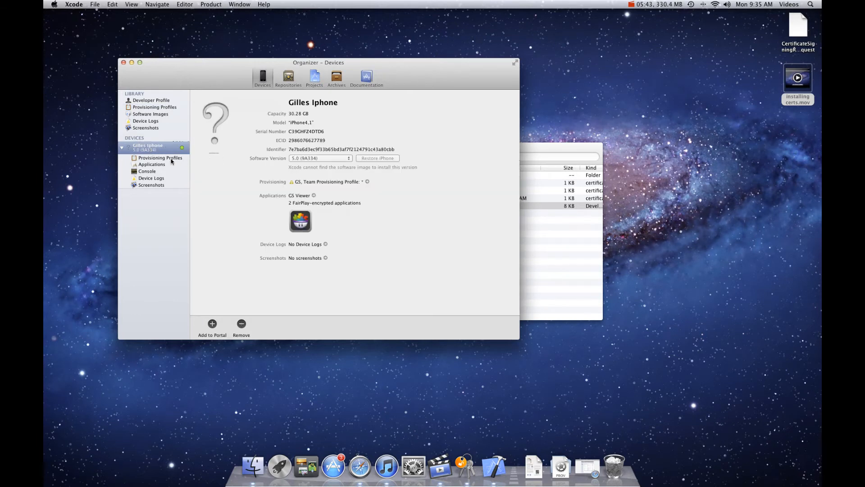
left_click(161, 158)
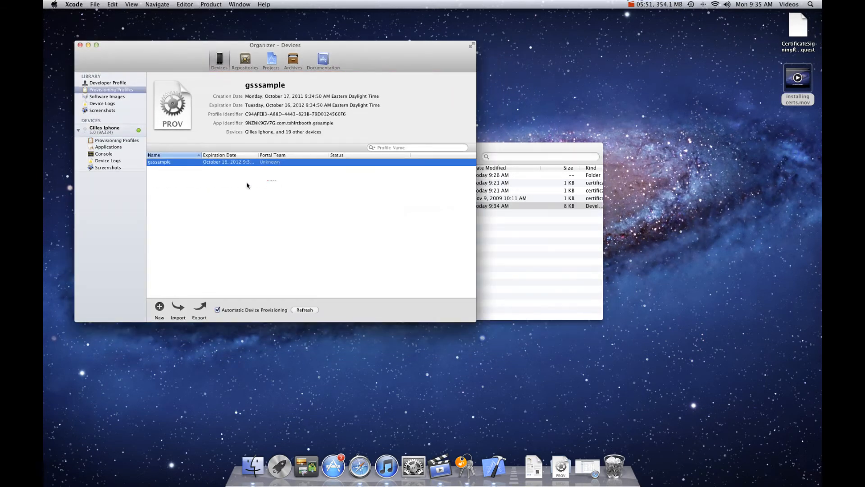
Review the gssample, Team Provisioning and GS profiles installed on the iPhone.
left_click(116, 141)
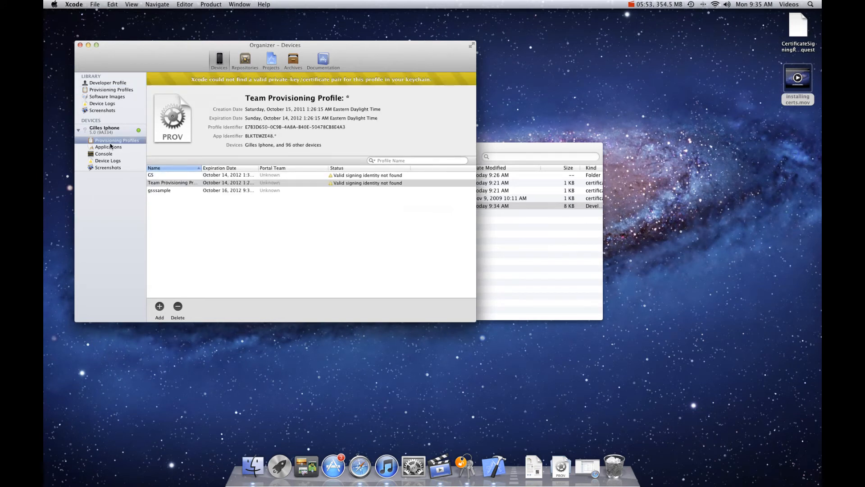
left_click(158, 190)
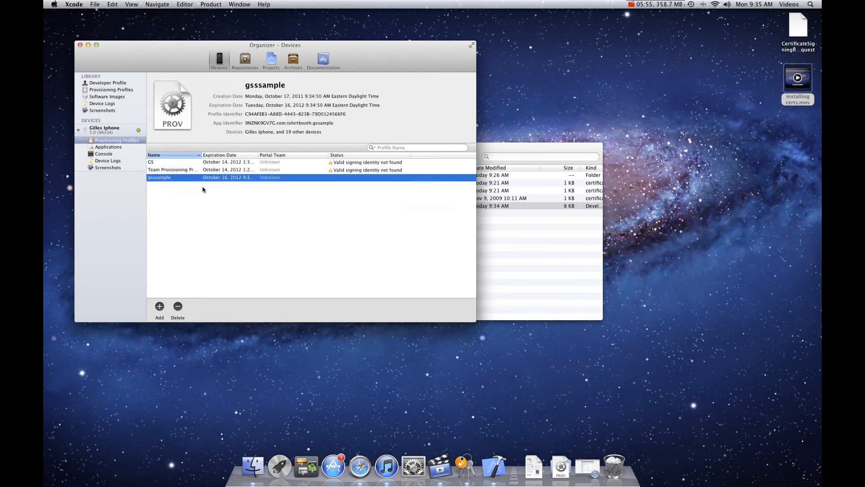
mouse_move(363, 190)
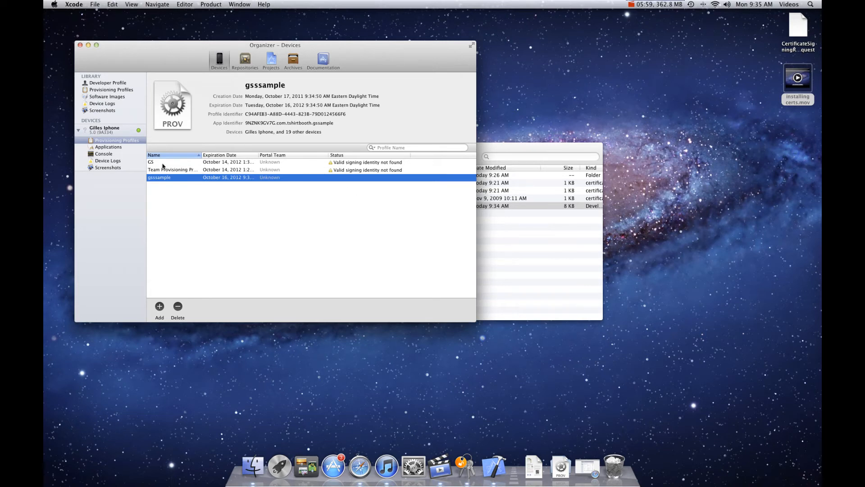
left_click(171, 182)
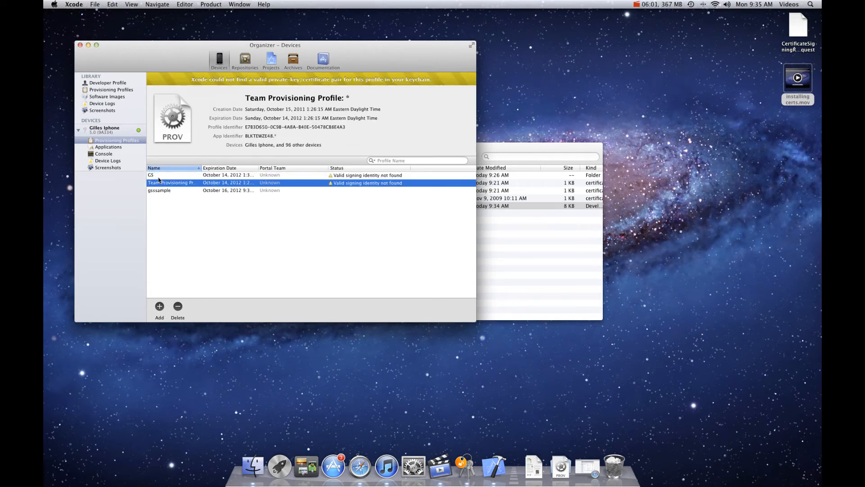
left_click(150, 174)
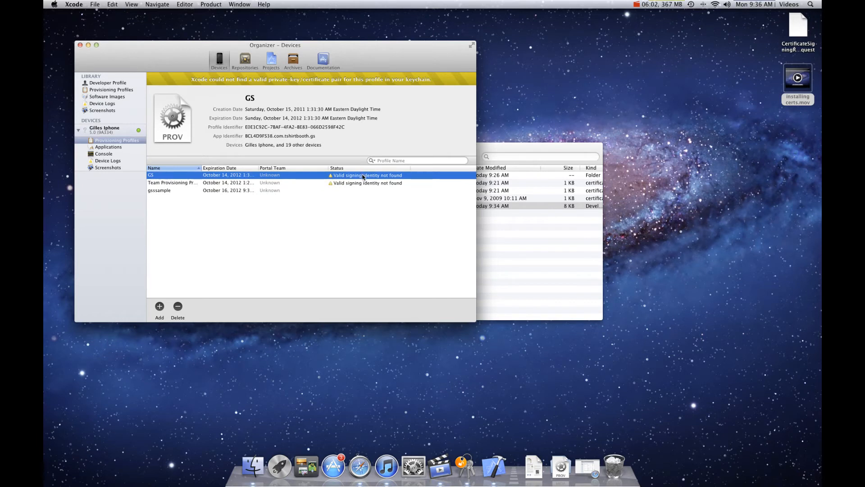
Delete the invalid Team Provisioning and GS profiles, leaving only gssample on the iPhone.
left_click(172, 182)
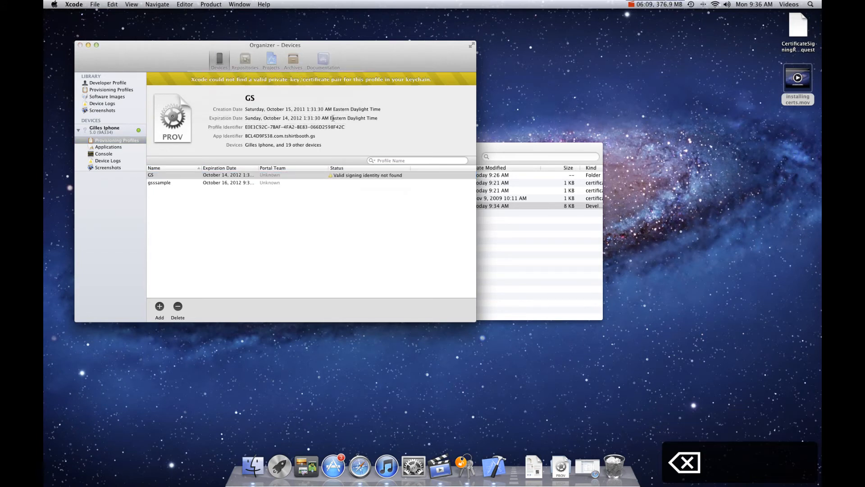
left_click(160, 182)
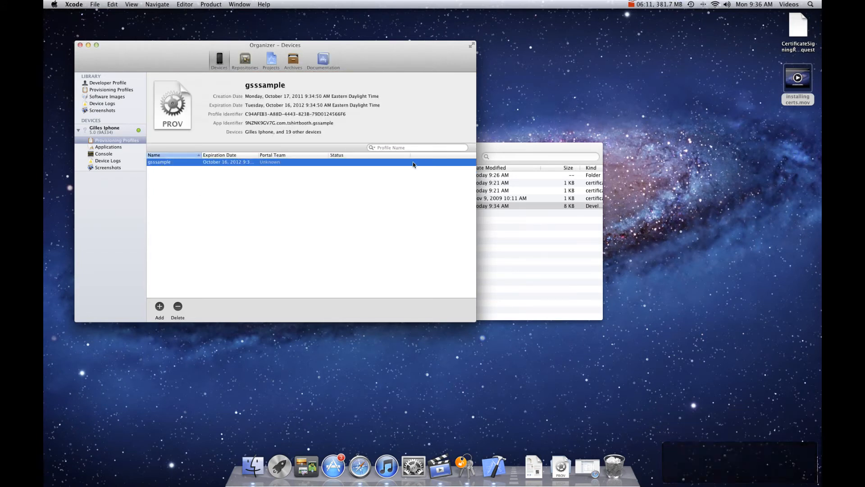
mouse_move(385, 168)
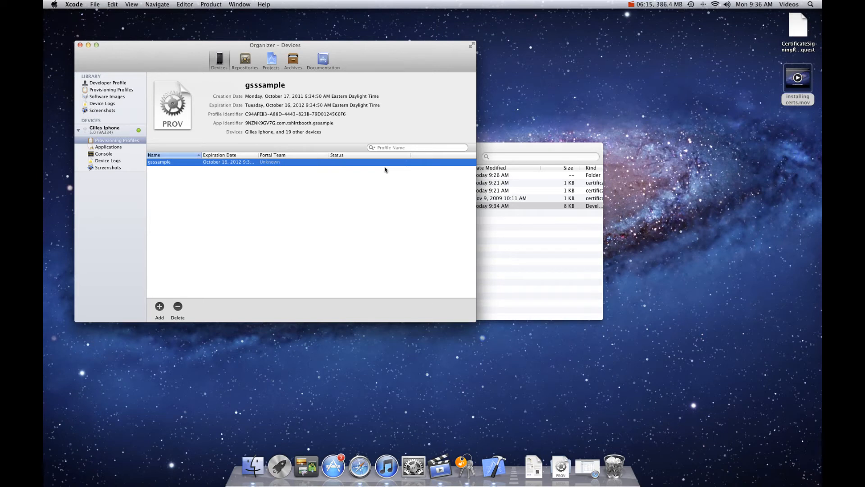
mouse_move(158, 117)
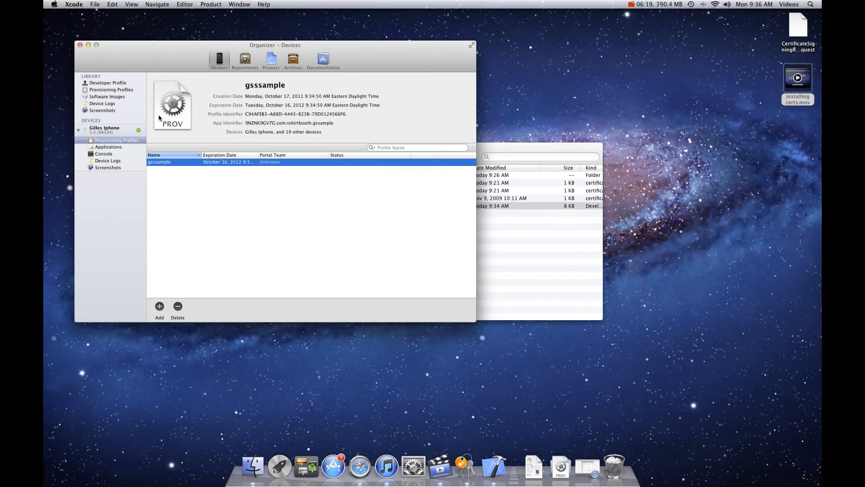
left_click(104, 129)
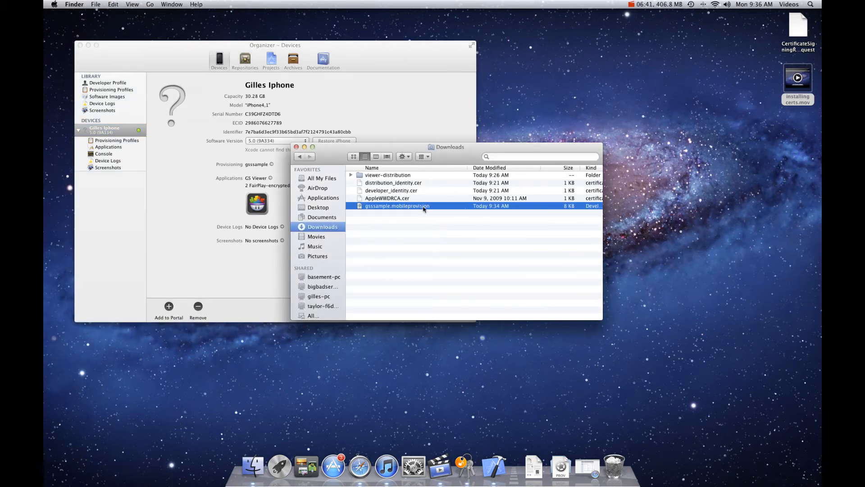
mouse_move(200, 165)
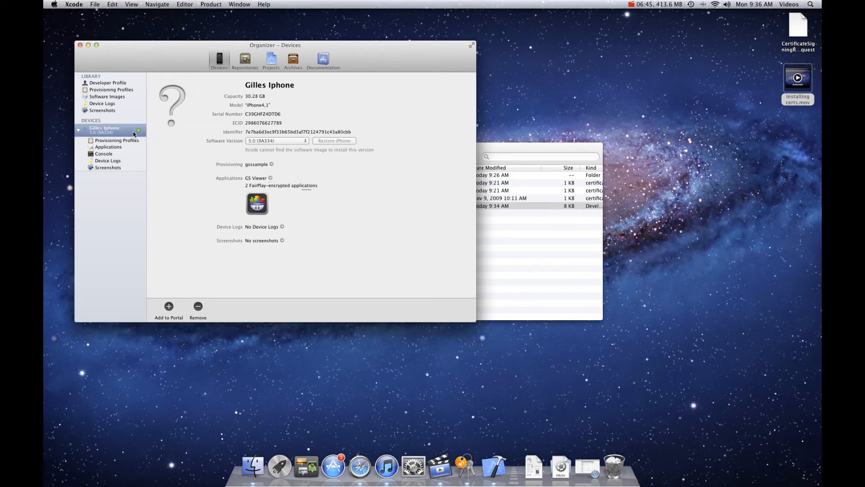
mouse_move(120, 149)
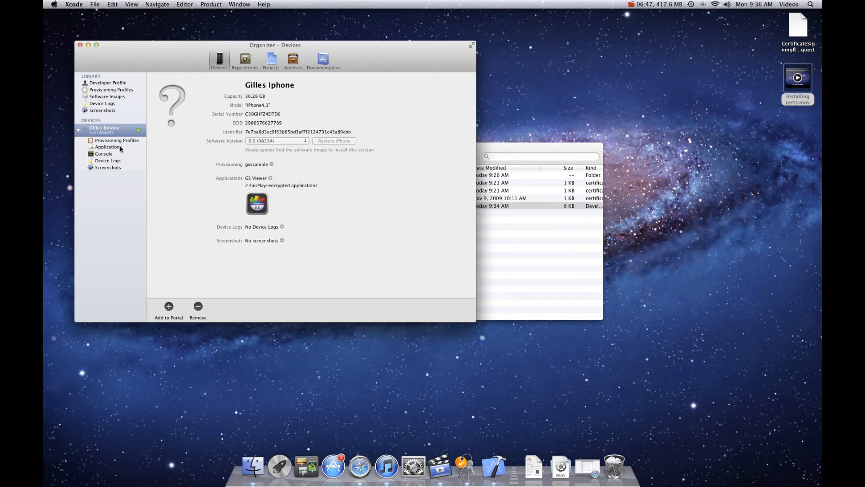
Show the iPhone's installed profiles (just gssample) and enter the viewer-distribution project folder in Finder.
left_click(116, 141)
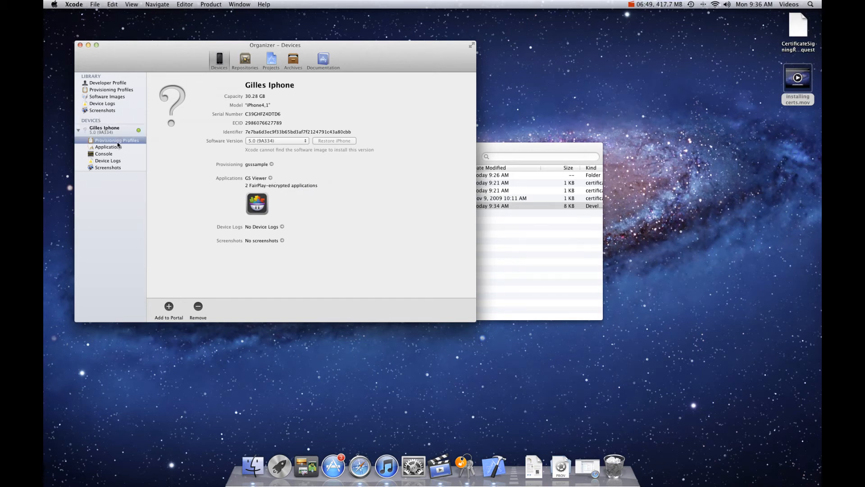
left_click(116, 140)
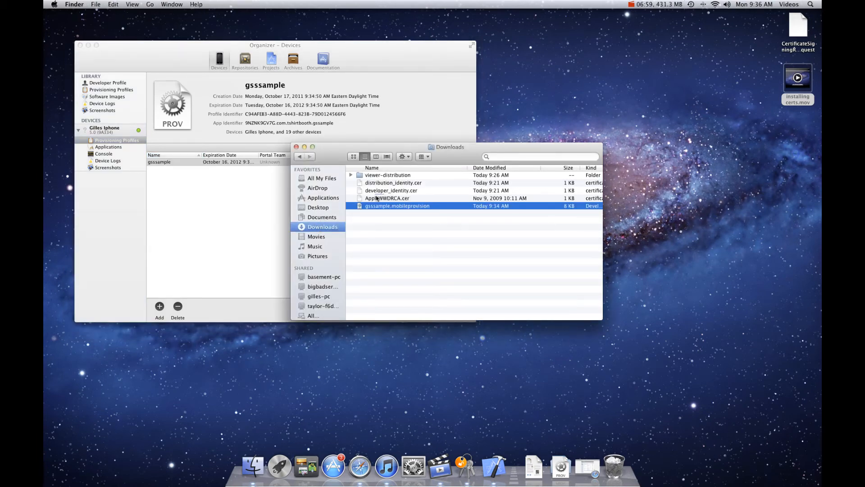
double_click(388, 175)
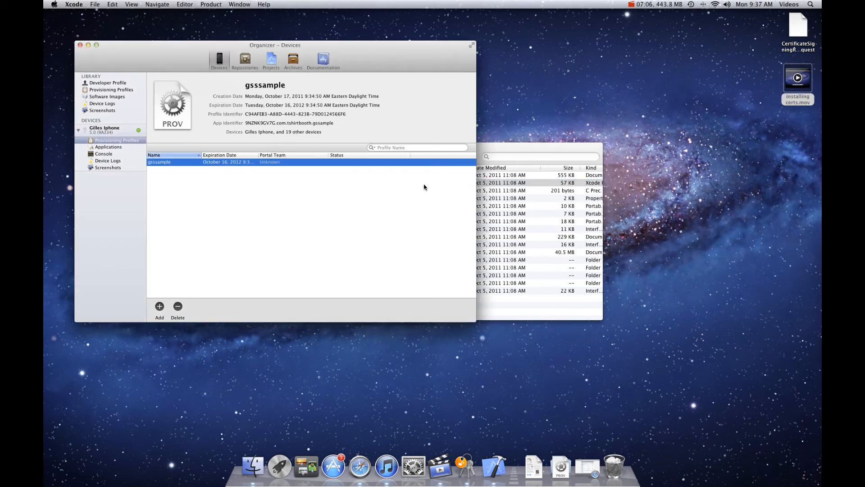
Open the GameSalad Viewer project and set its bundle identifier to com.tshirtbooth.gssample.
left_click(159, 306)
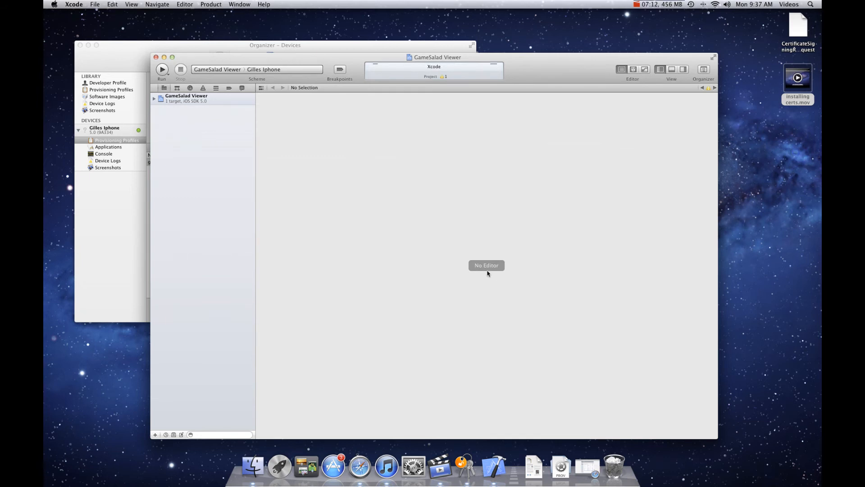
mouse_move(503, 271)
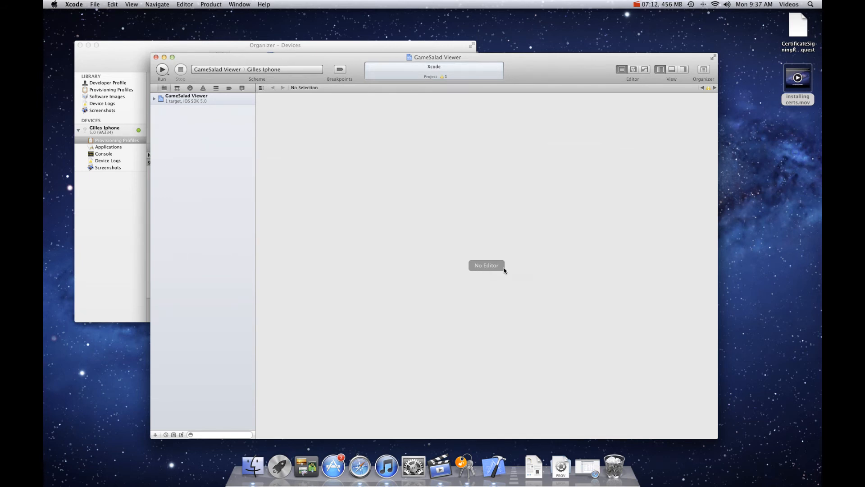
left_click(186, 98)
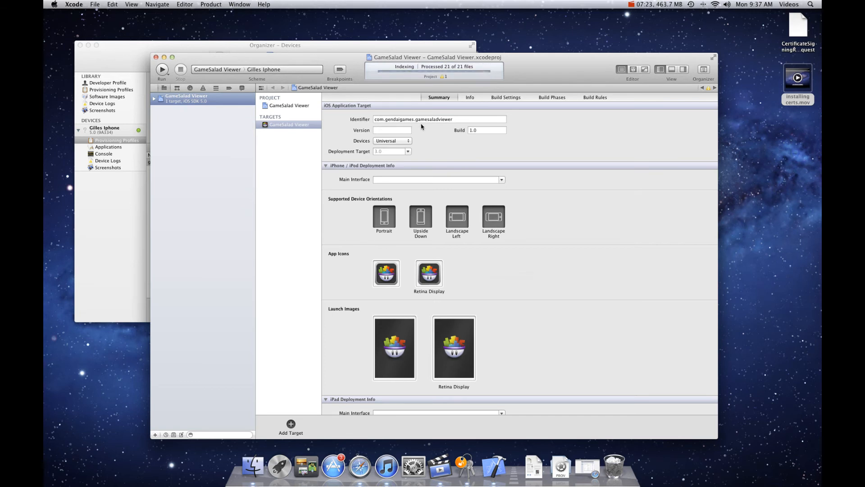
left_click(439, 119)
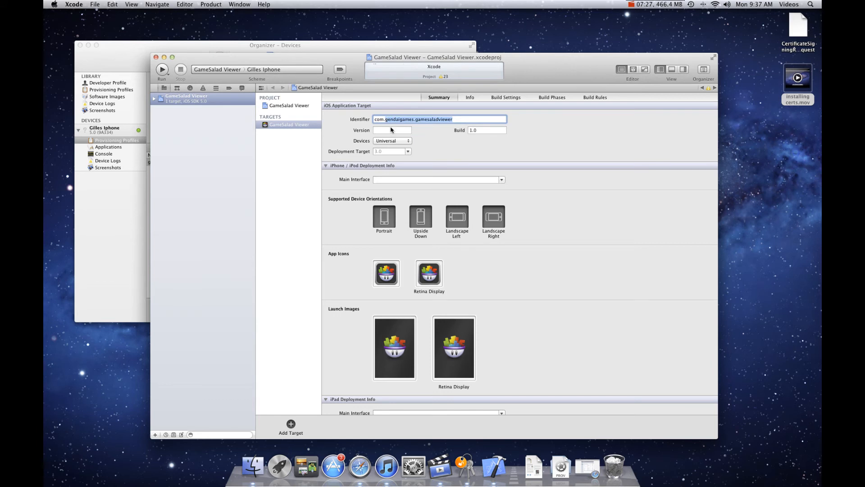
mouse_move(400, 140)
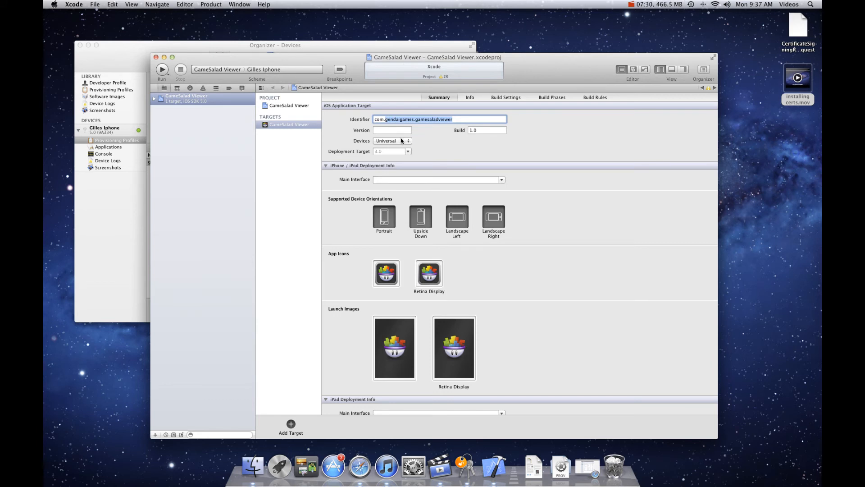
type("com.t")
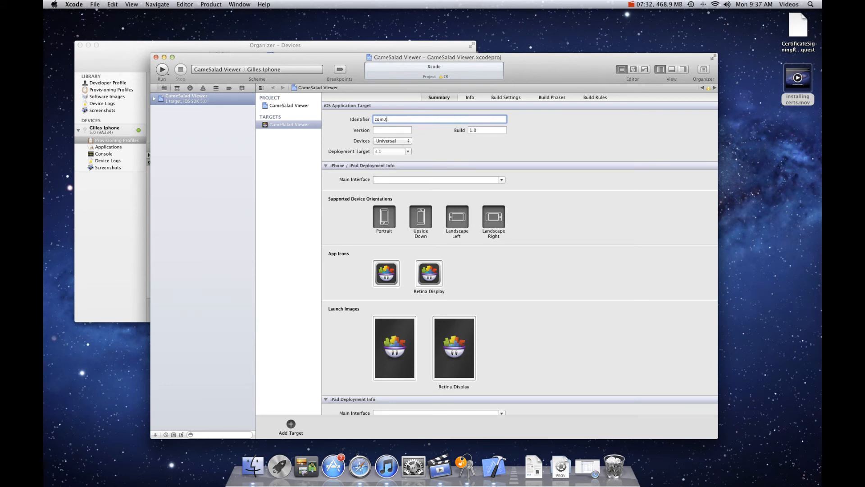
type("shirtbooth.")
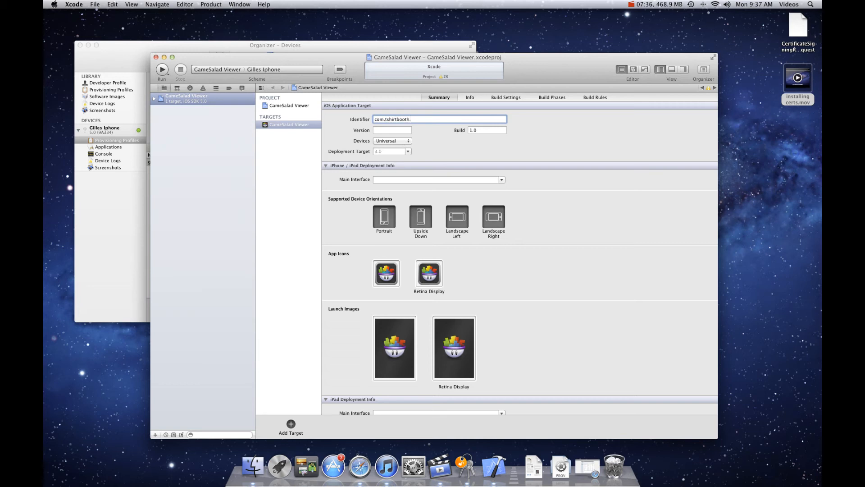
type("gssample")
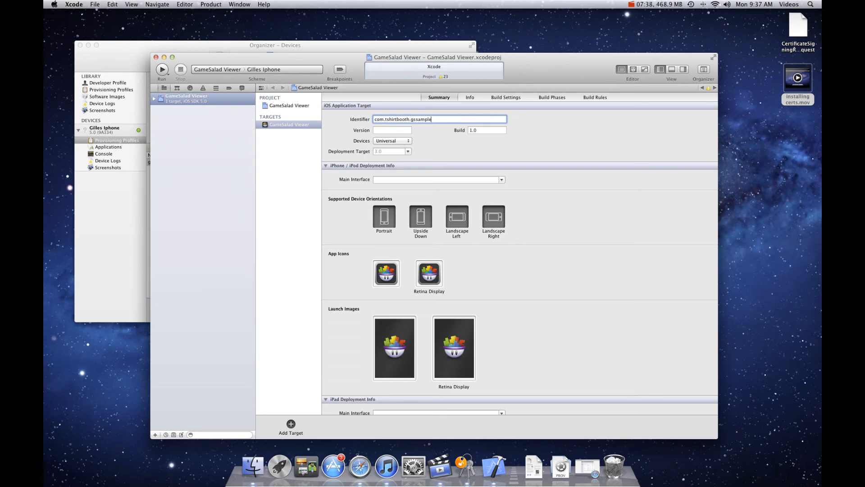
mouse_move(479, 110)
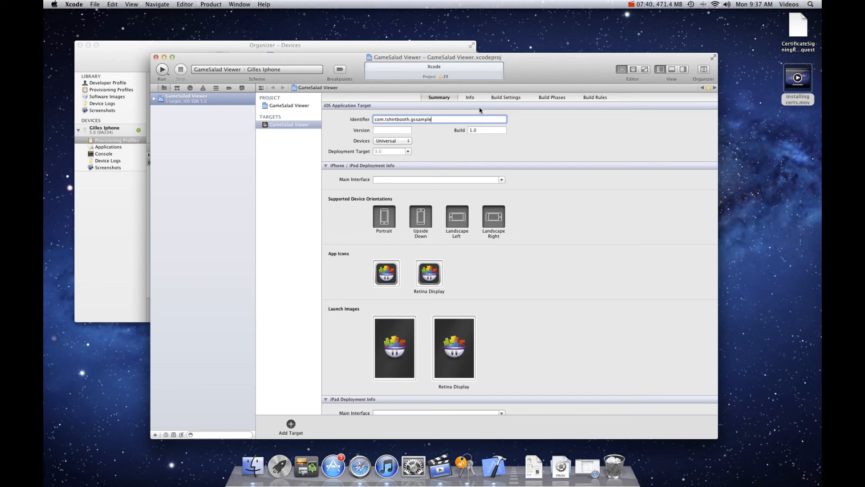
Filter the project-level Build Settings to the code signing entries.
left_click(505, 97)
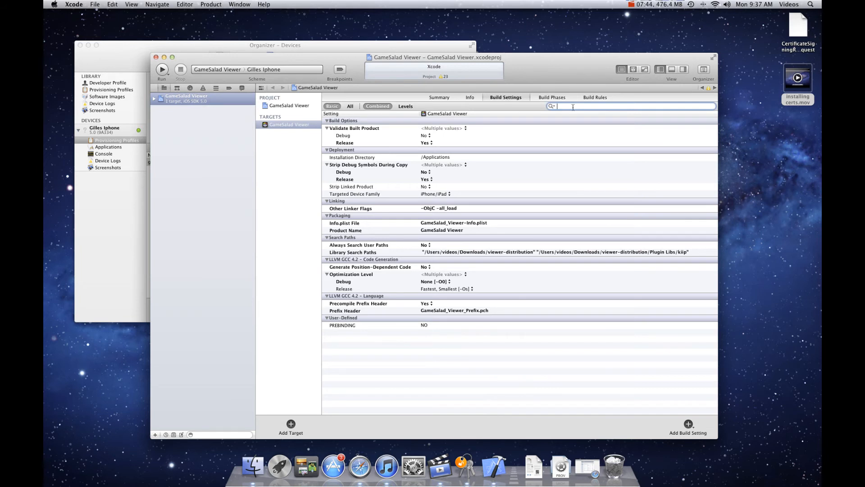
type("code")
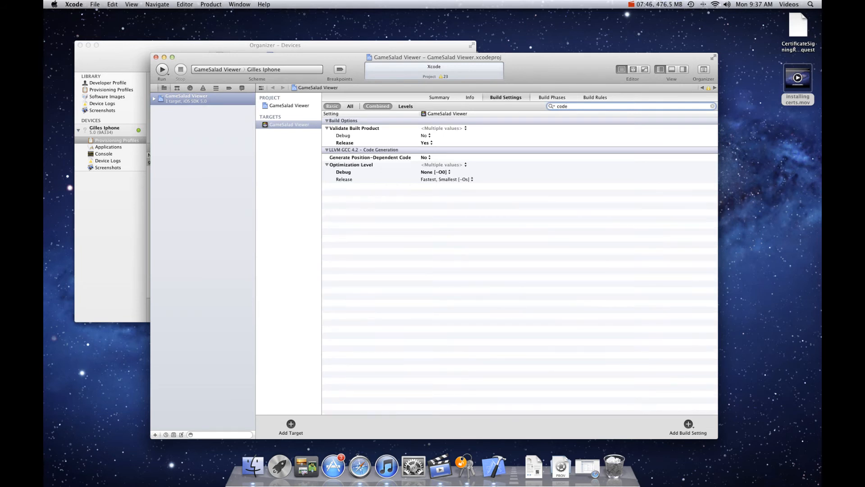
type("s")
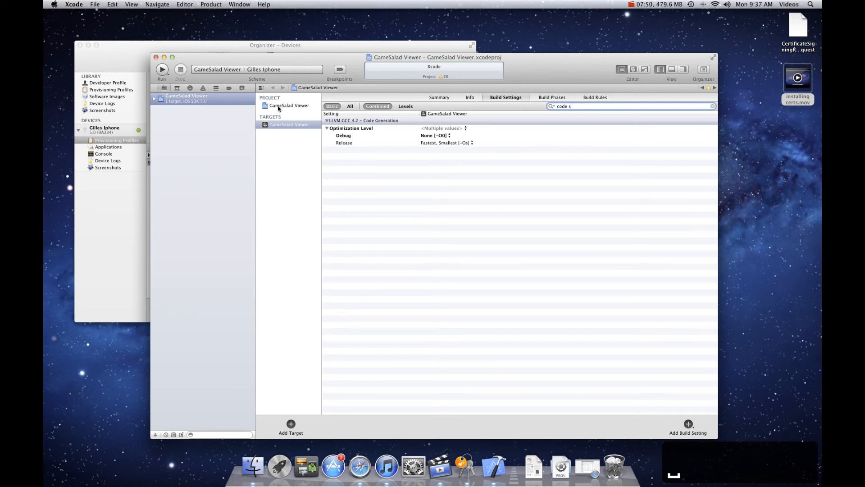
left_click(288, 105)
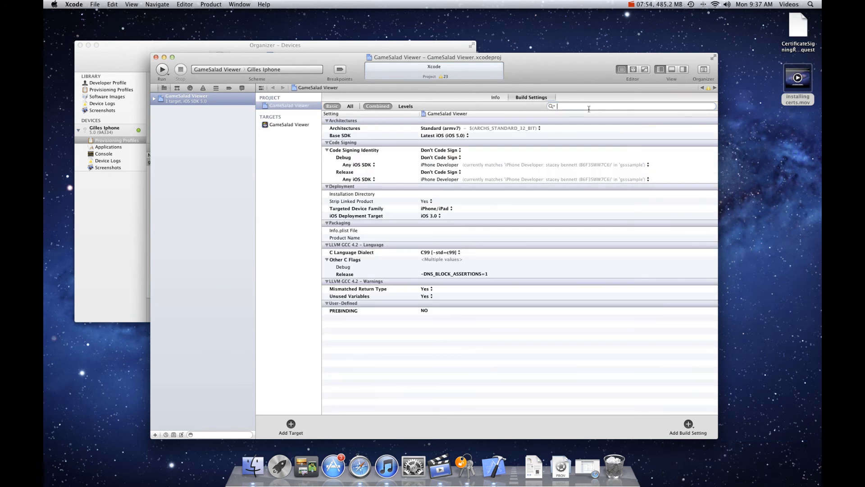
type("code")
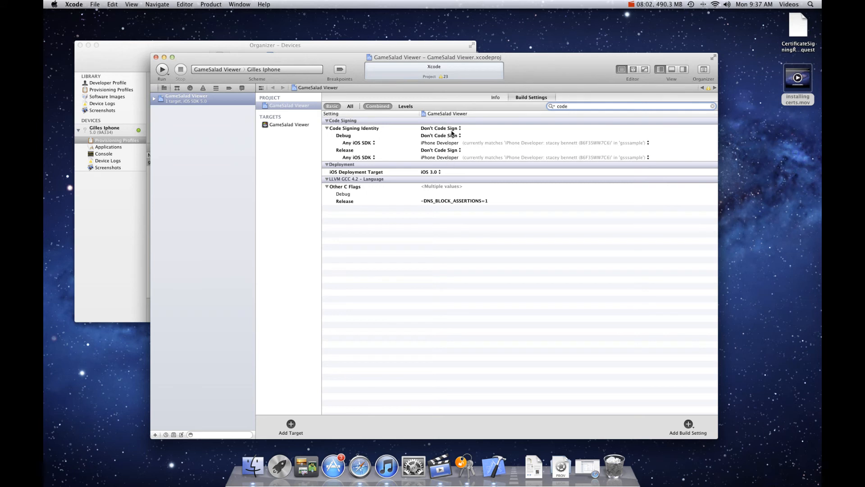
Set Debug and Release code signing identity to iPhone Developer: stacey bennett and confirm the iPhone run destination.
left_click(461, 128)
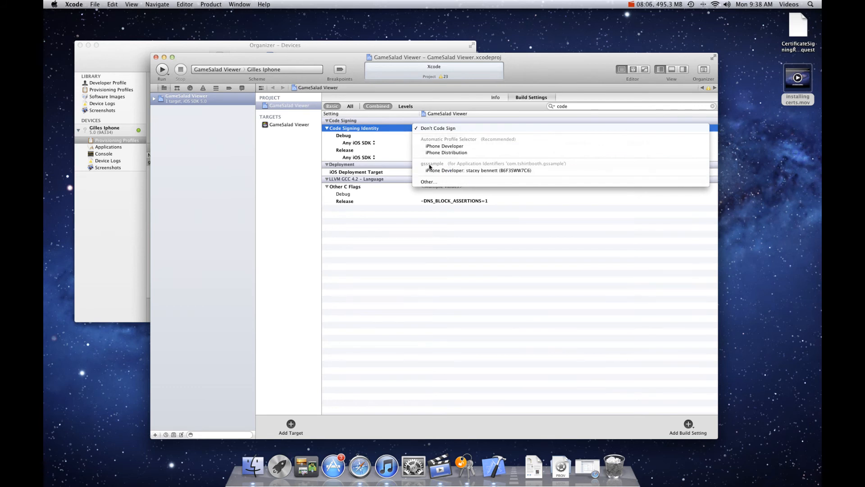
left_click(478, 170)
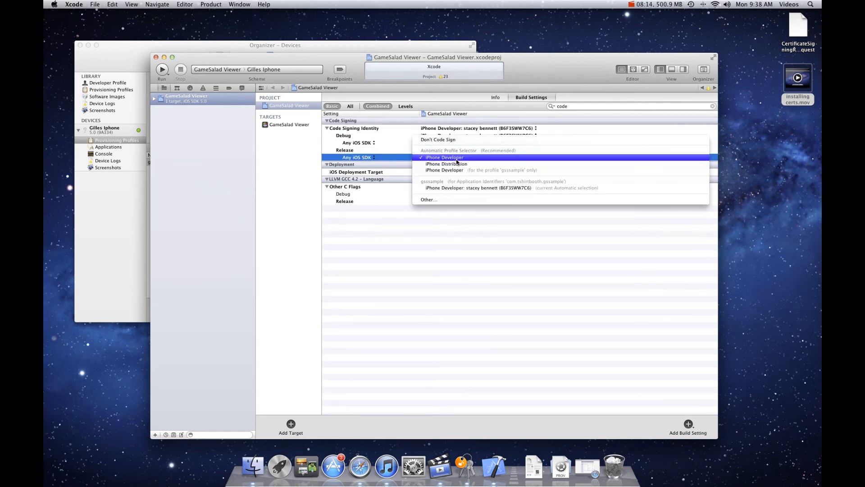
left_click(445, 157)
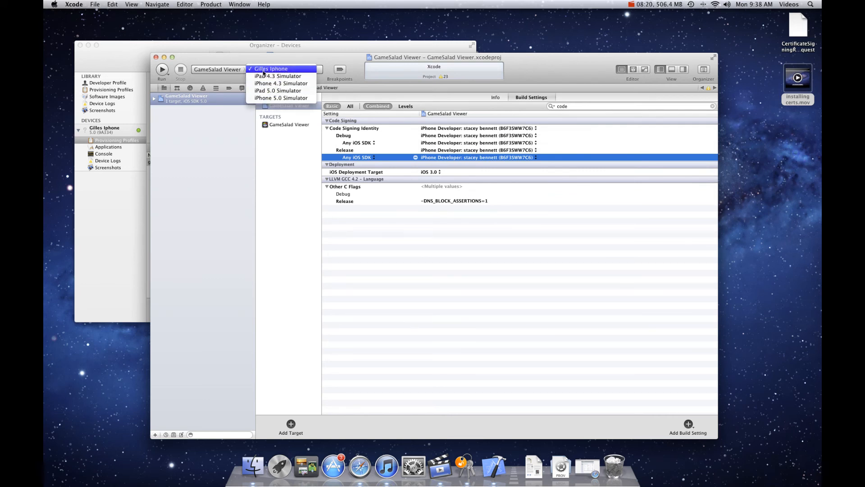
left_click(270, 68)
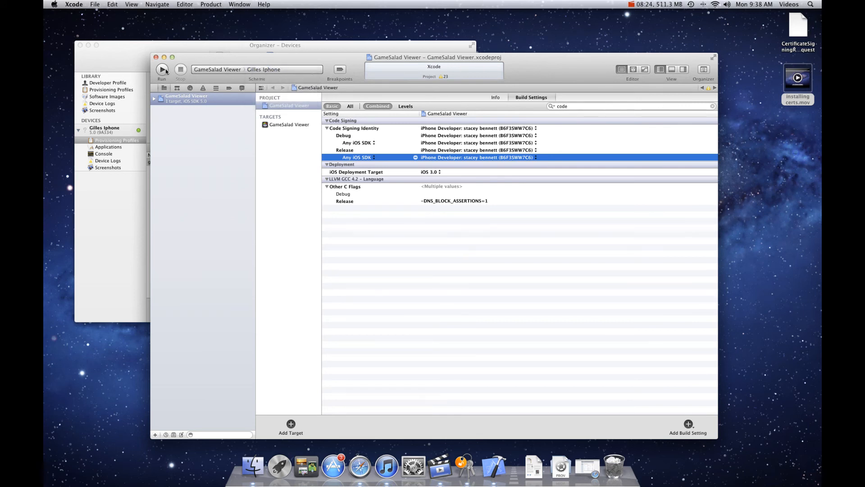
mouse_move(161, 70)
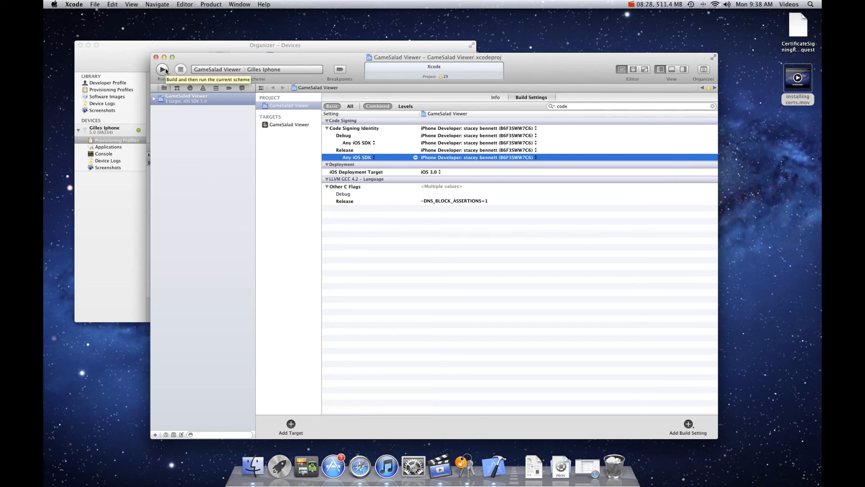
Run GameSalad Viewer on Gilles iPhone, allowing codesign keychain access, then close the project window.
left_click(161, 69)
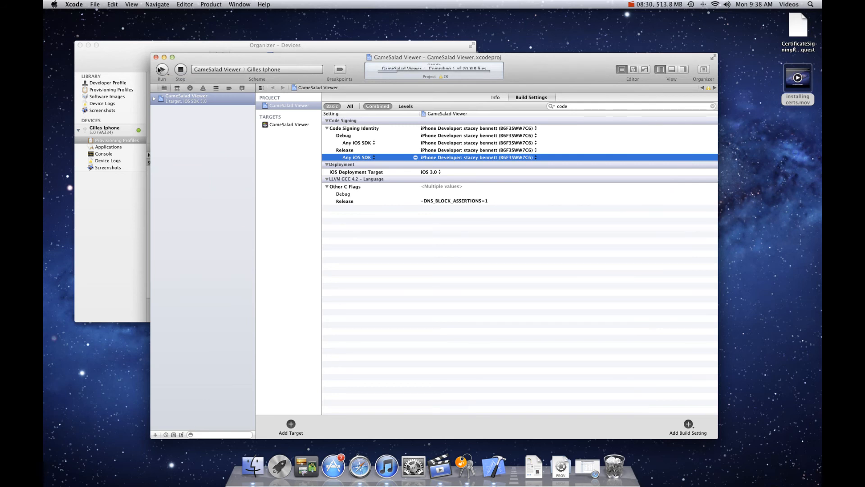
left_click(161, 70)
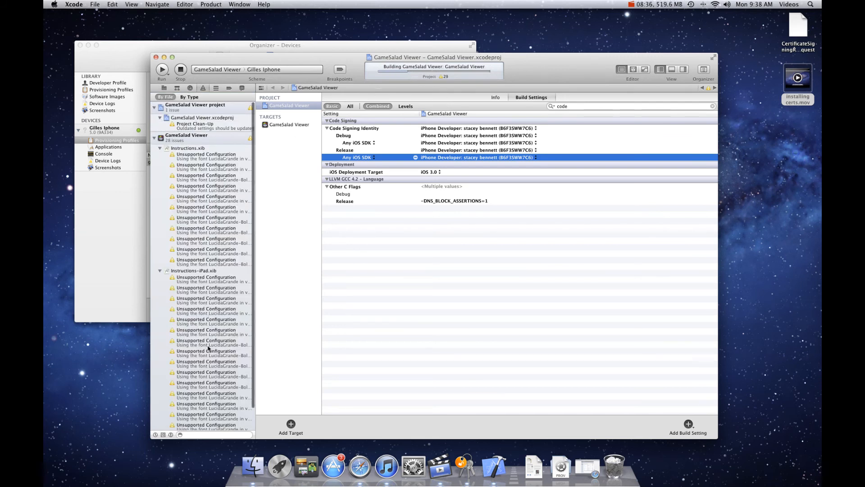
mouse_move(326, 274)
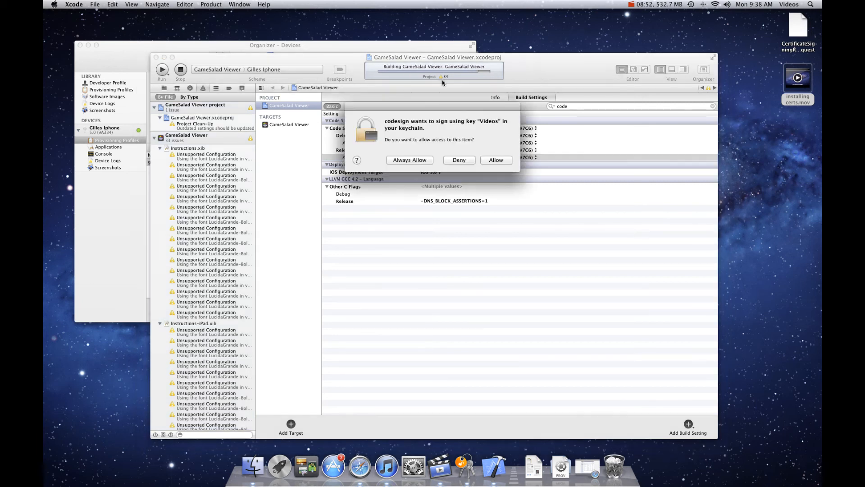
left_click(495, 160)
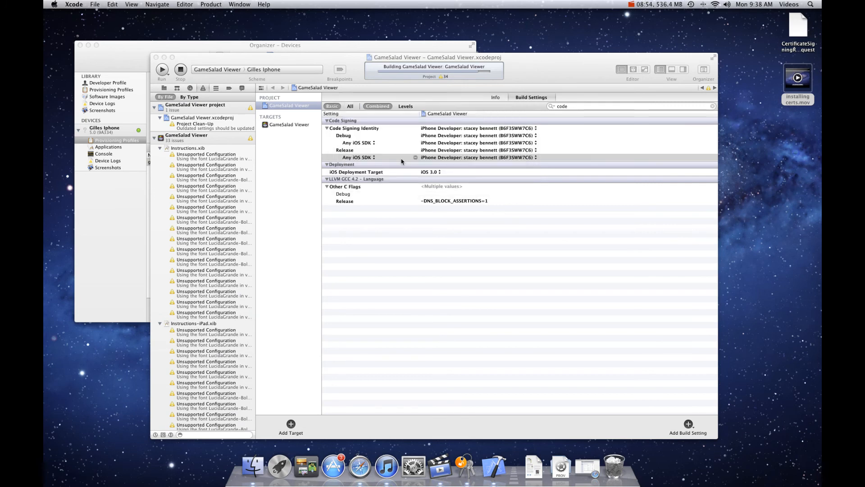
left_click(162, 69)
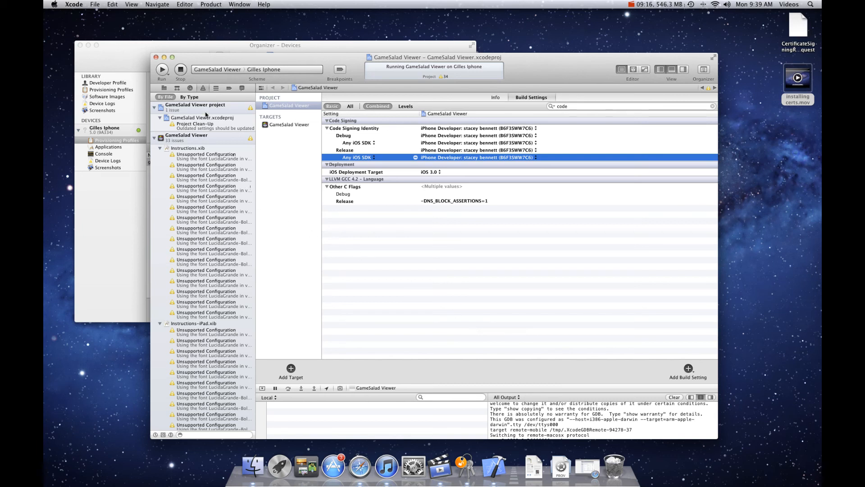
left_click(180, 69)
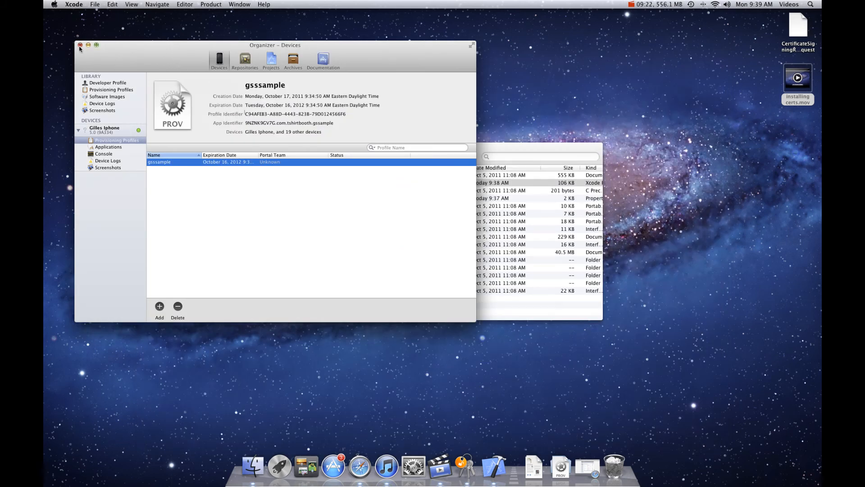
Close the Organizer and launch GameSalad Creator from Finder's Applications folder.
left_click(80, 45)
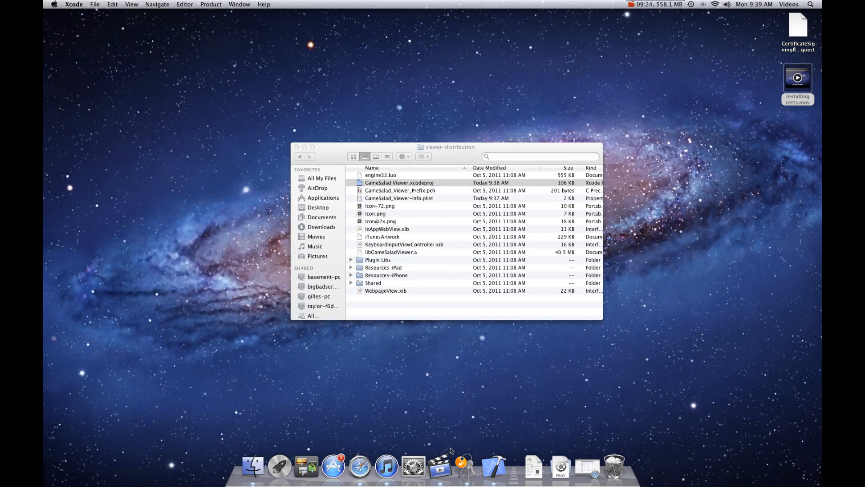
mouse_move(252, 465)
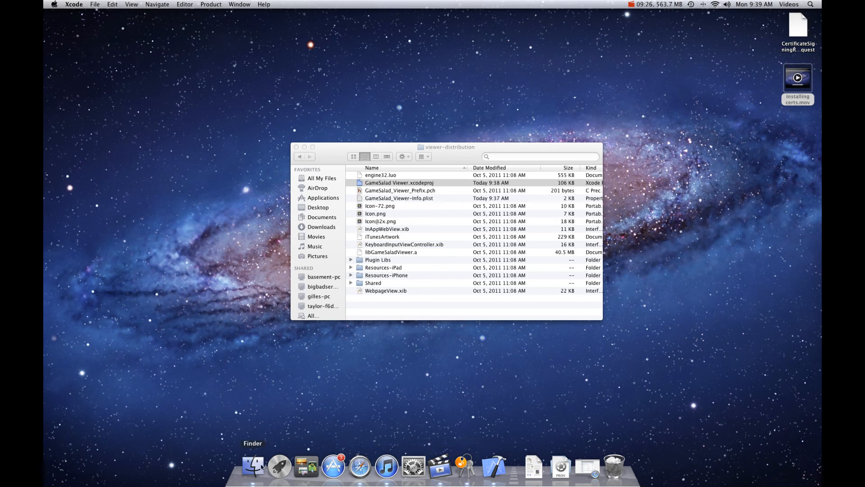
left_click(132, 4)
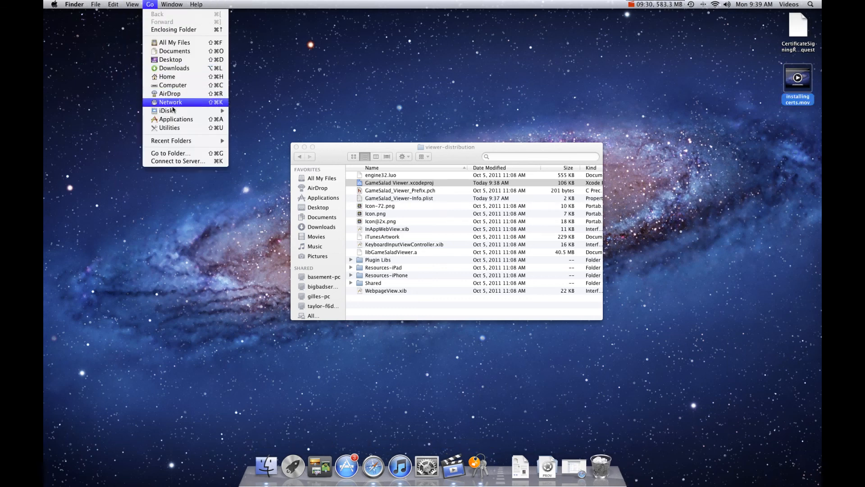
mouse_move(176, 119)
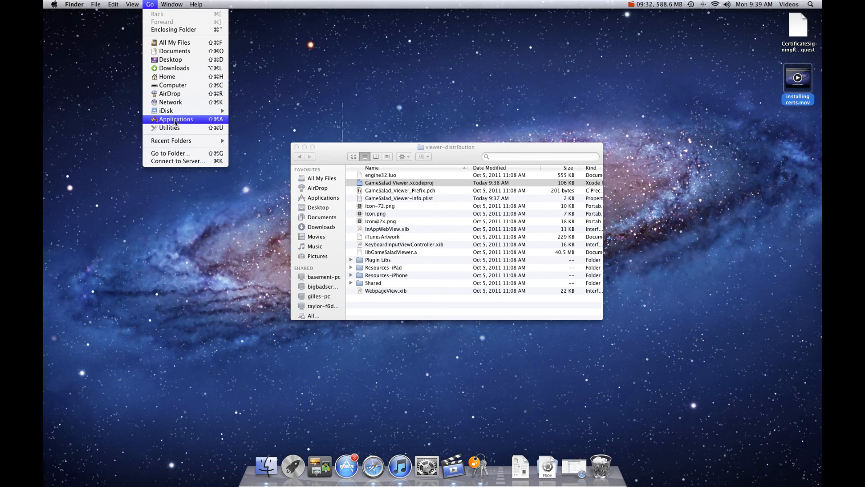
left_click(177, 119)
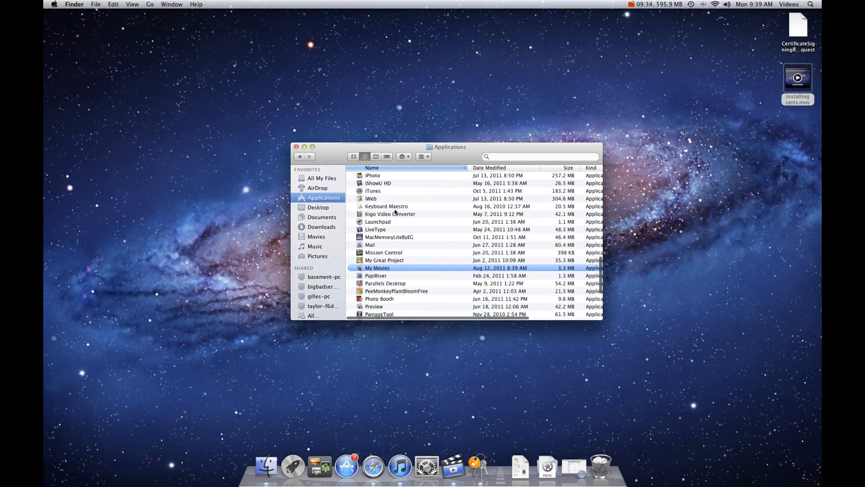
scroll("up", 3)
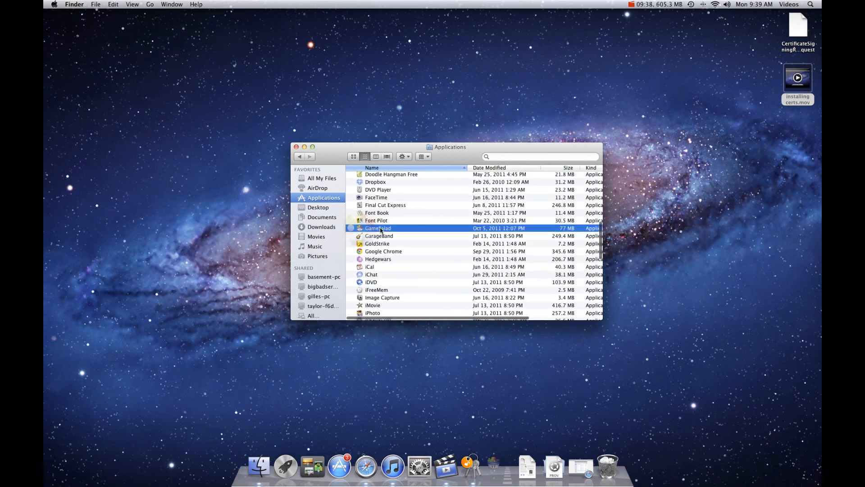
double_click(377, 228)
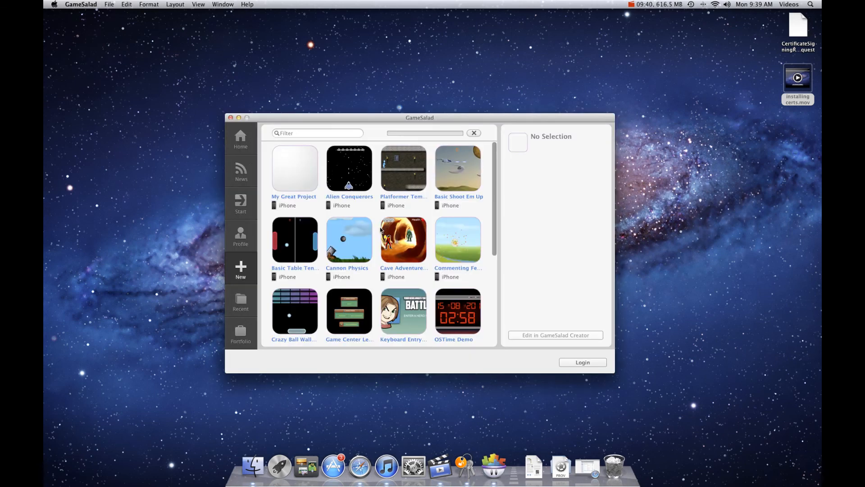
Open the My Great Project template in the GameSalad editor.
left_click(294, 169)
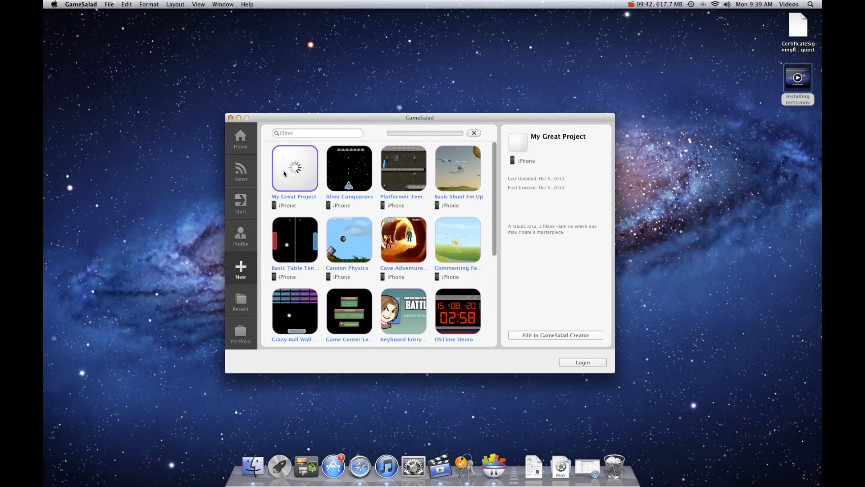
left_click(554, 336)
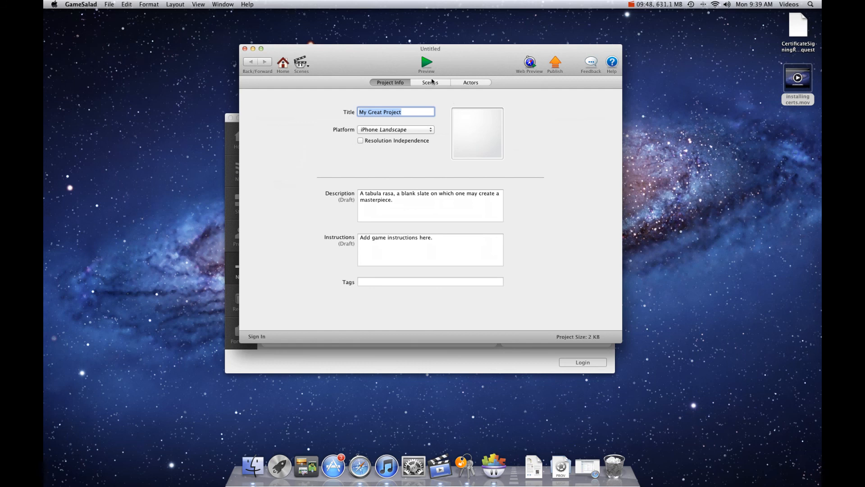
mouse_move(462, 78)
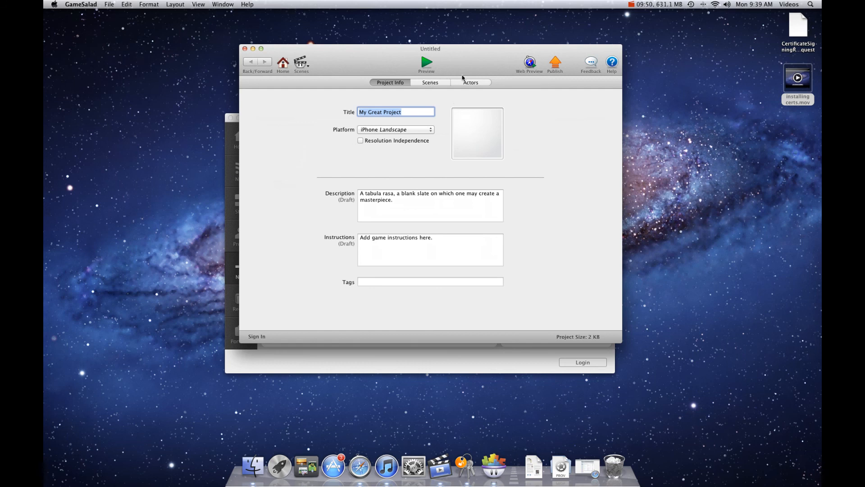